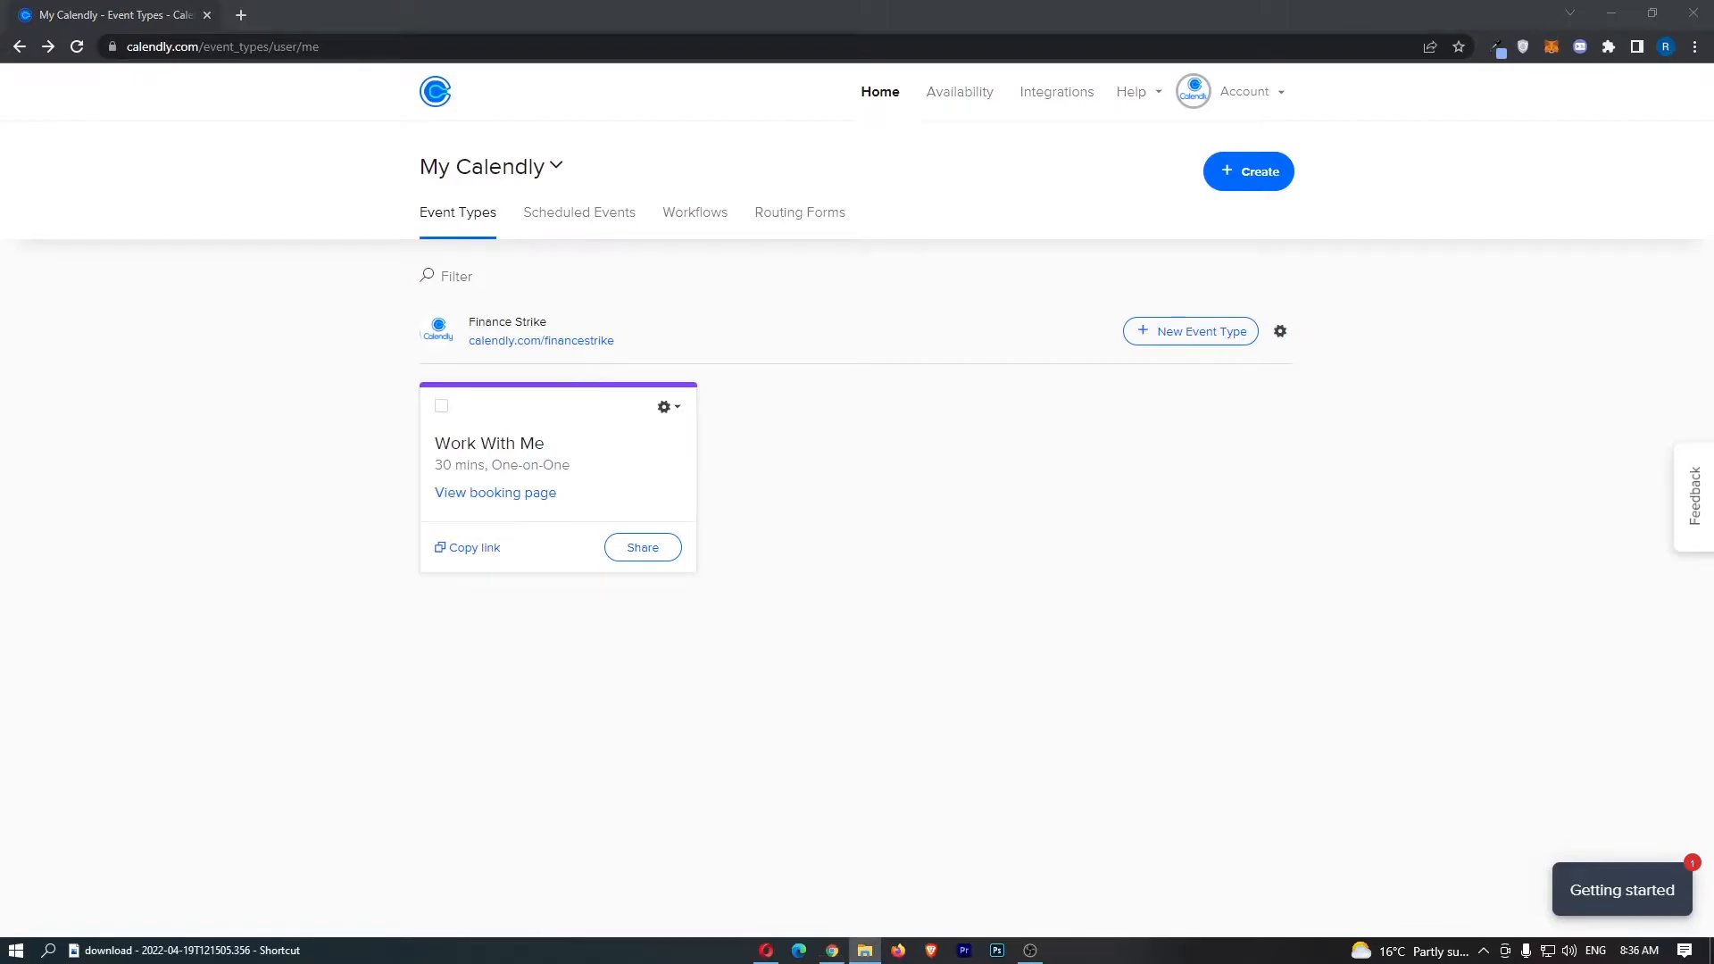
pyautogui.moveTo(643, 781)
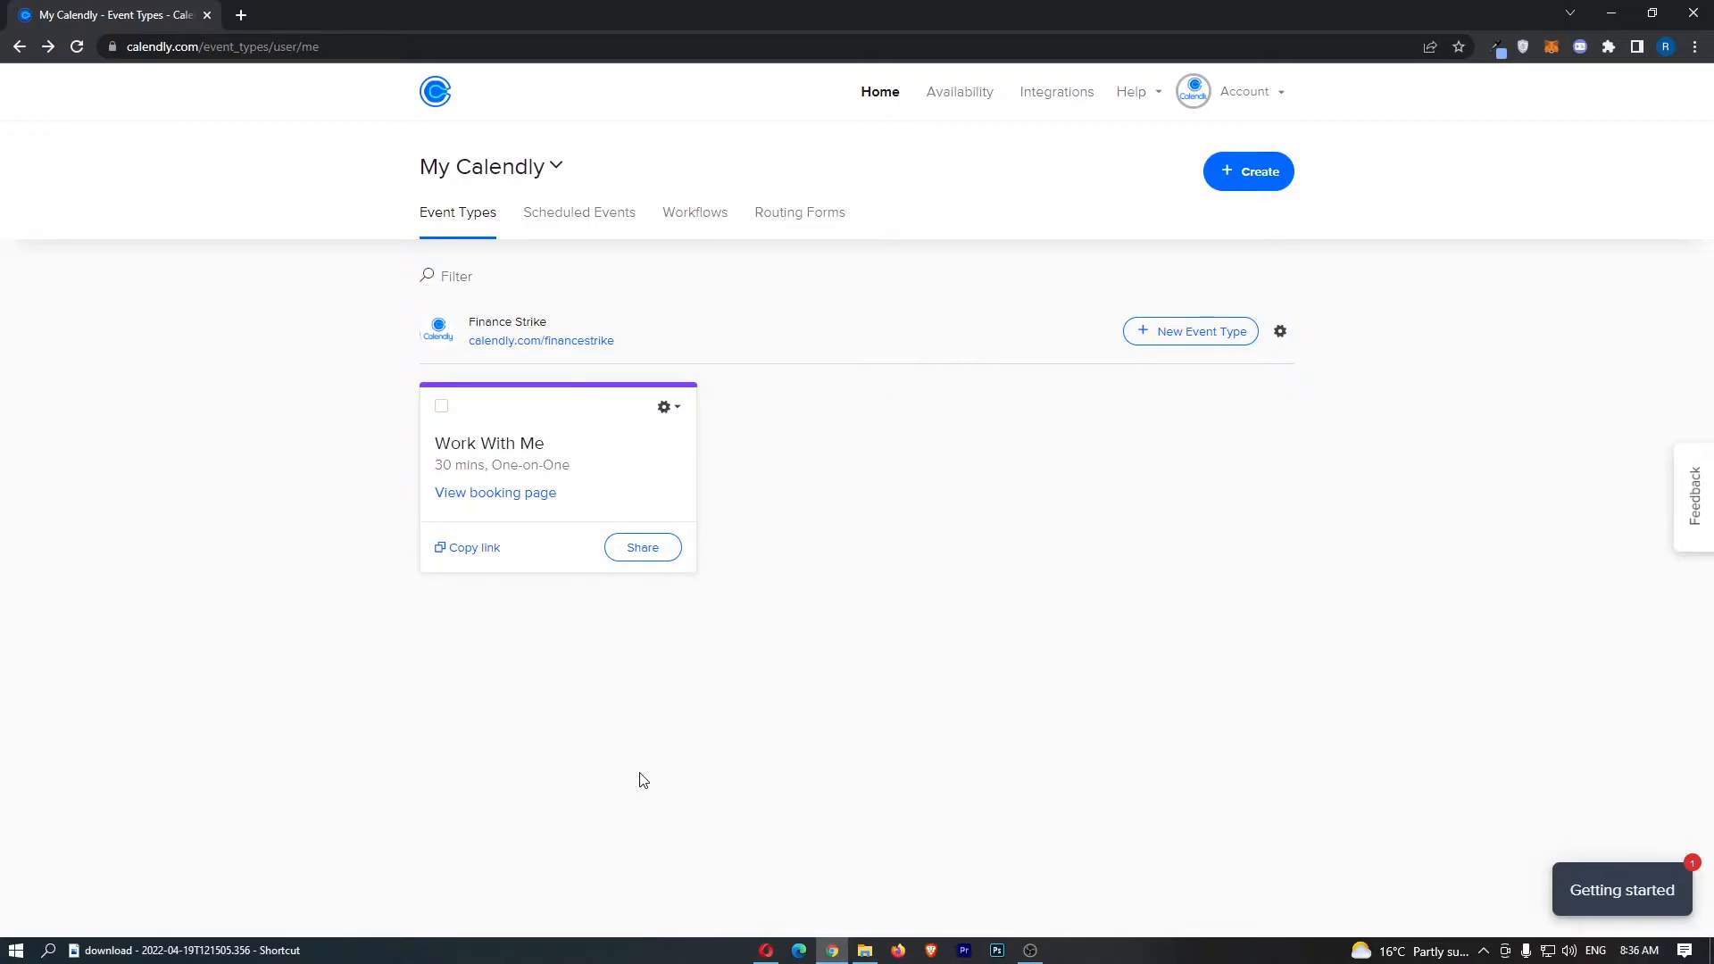
pyautogui.moveTo(761, 403)
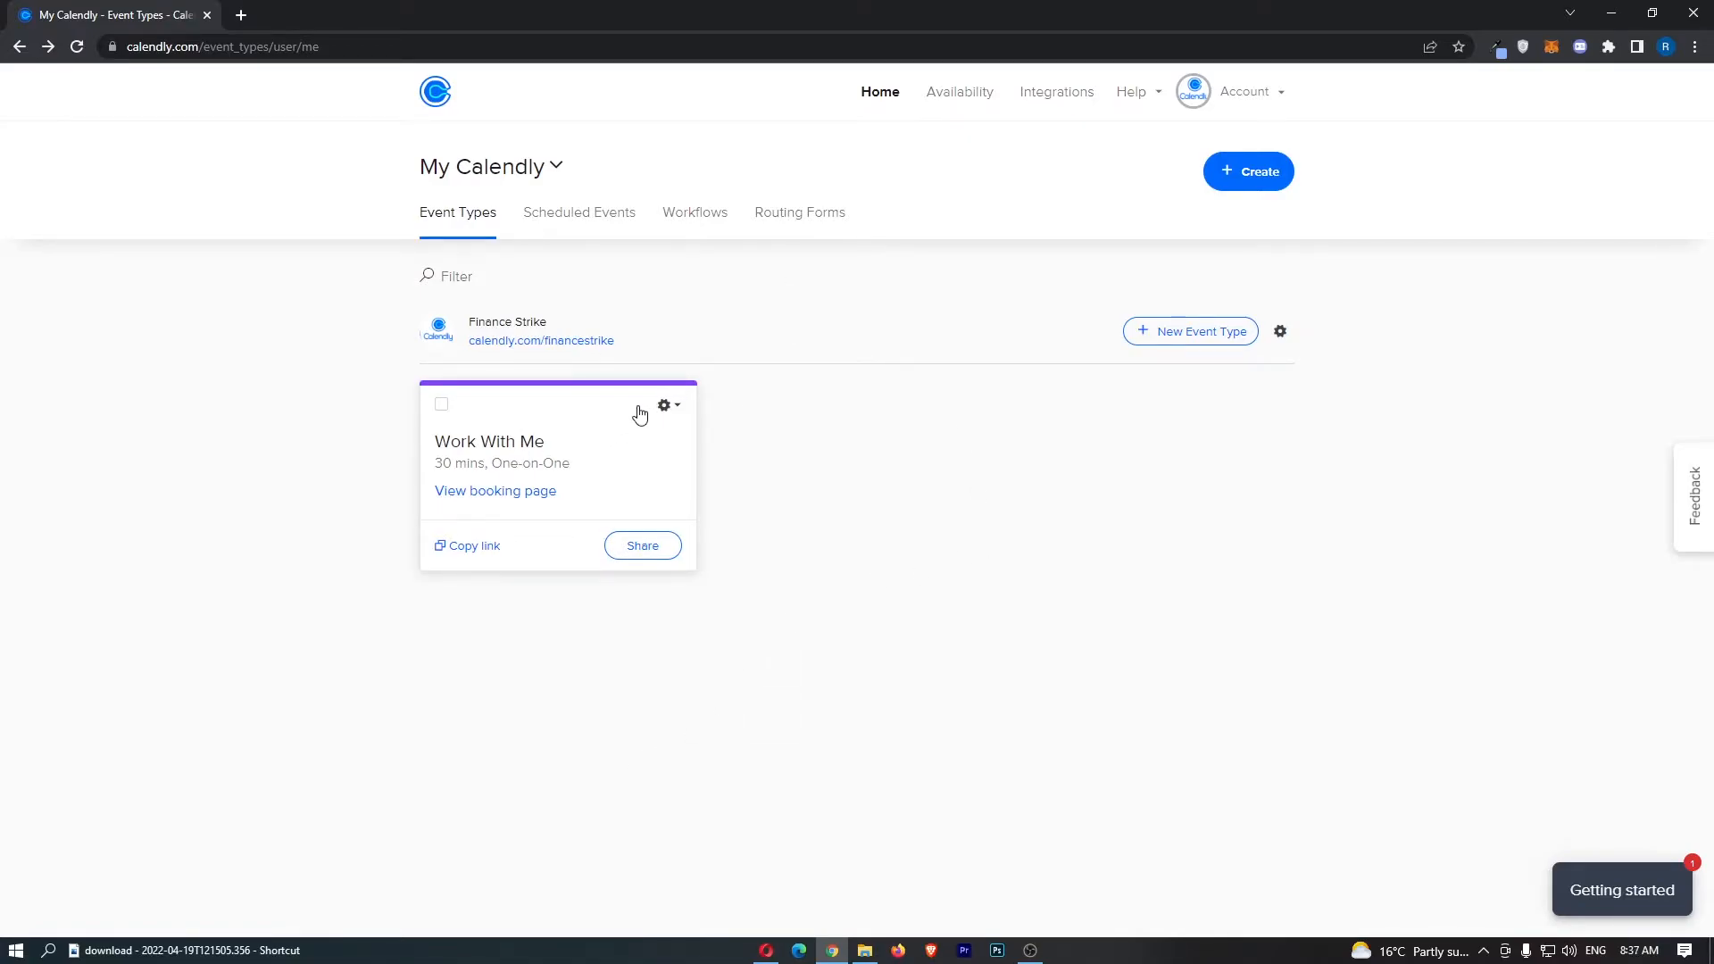
# Open the Work With Me event's gear menu and choose Edit
pyautogui.click(665, 405)
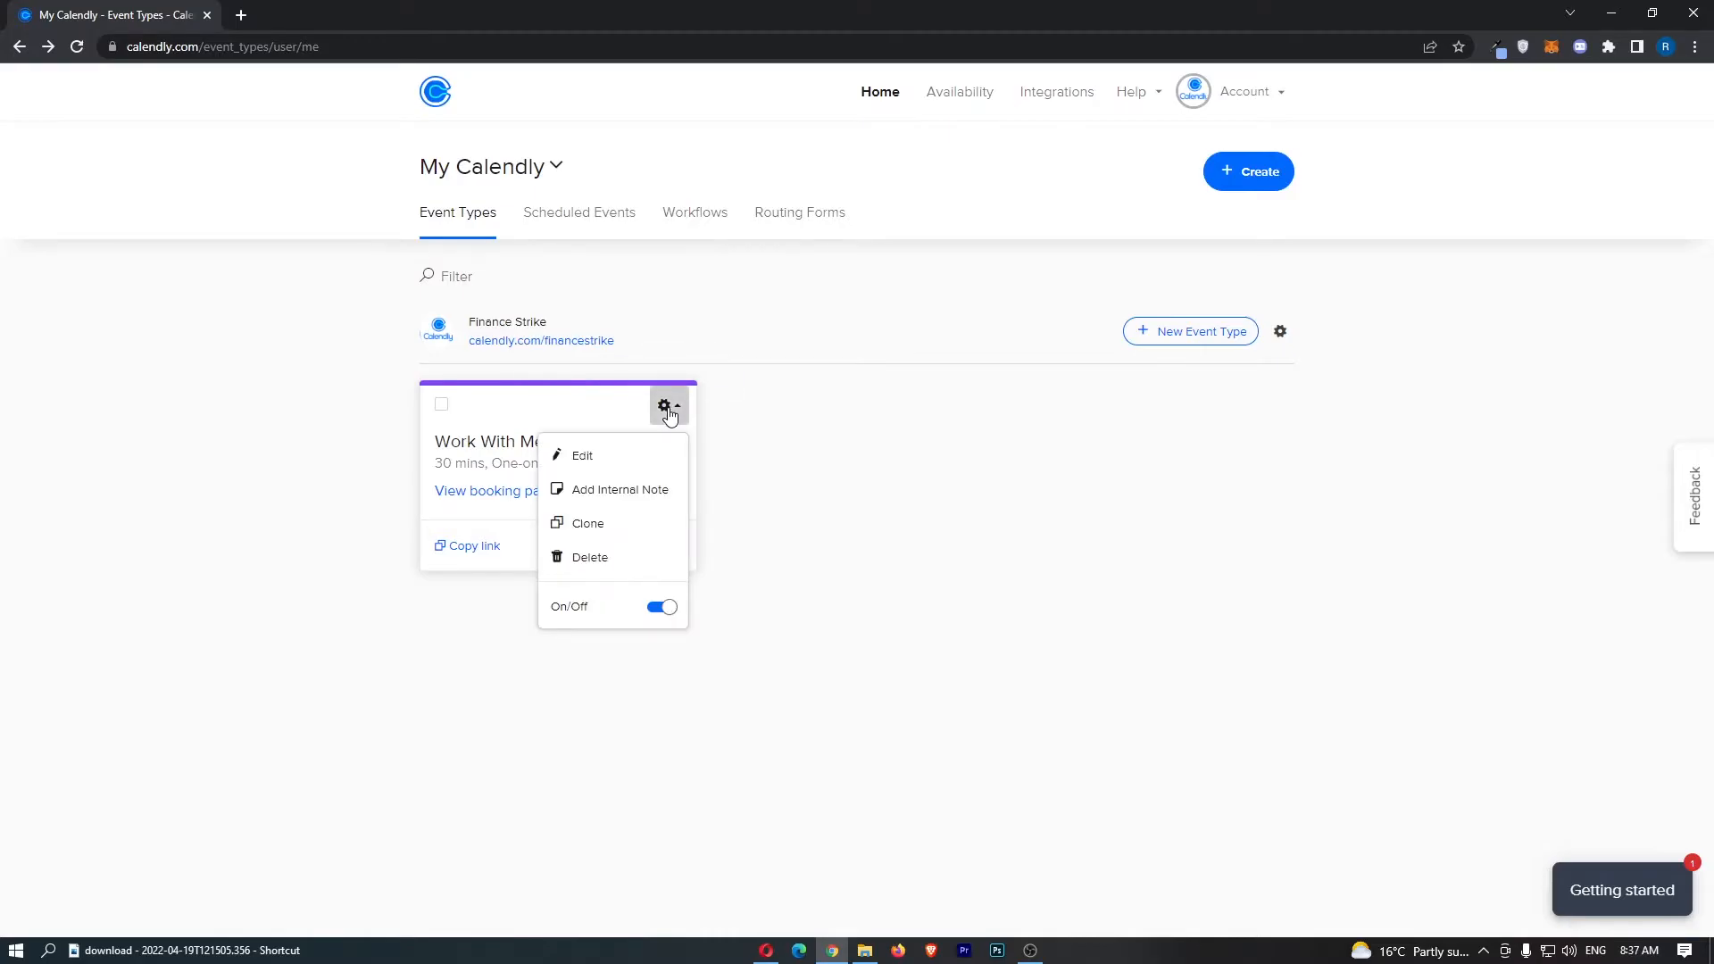
pyautogui.click(582, 455)
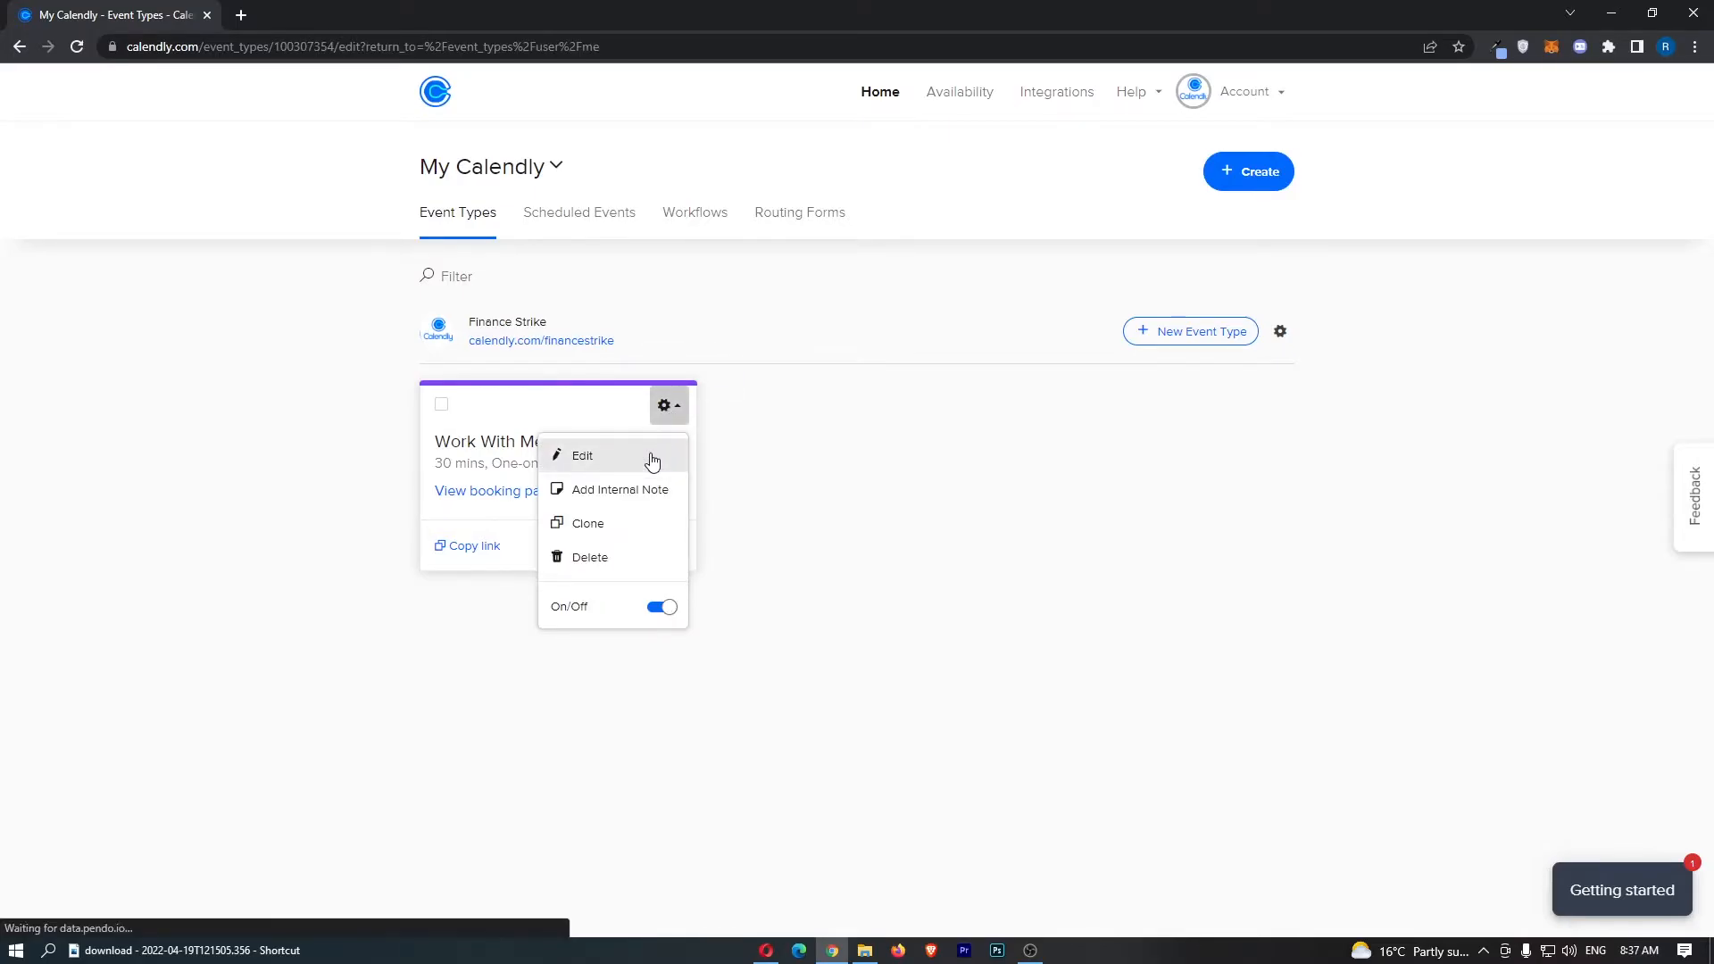
pyautogui.click(583, 455)
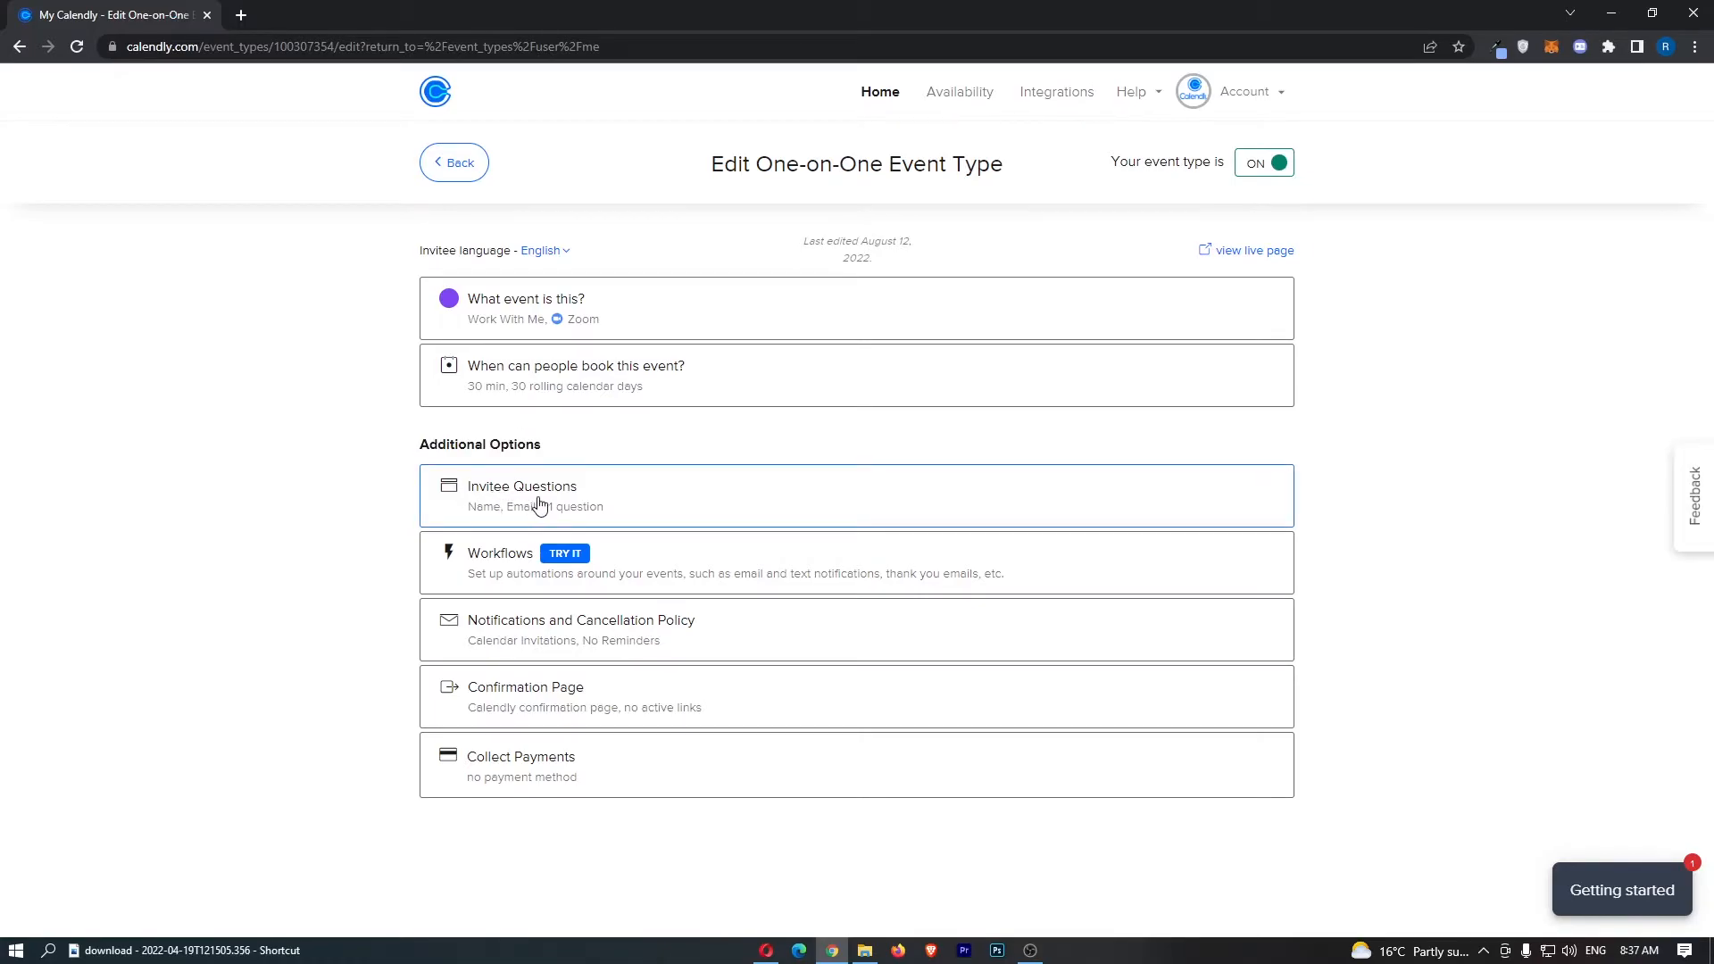
# Expand Invitee Questions to show Name, Email and the existing budget question
pyautogui.click(540, 496)
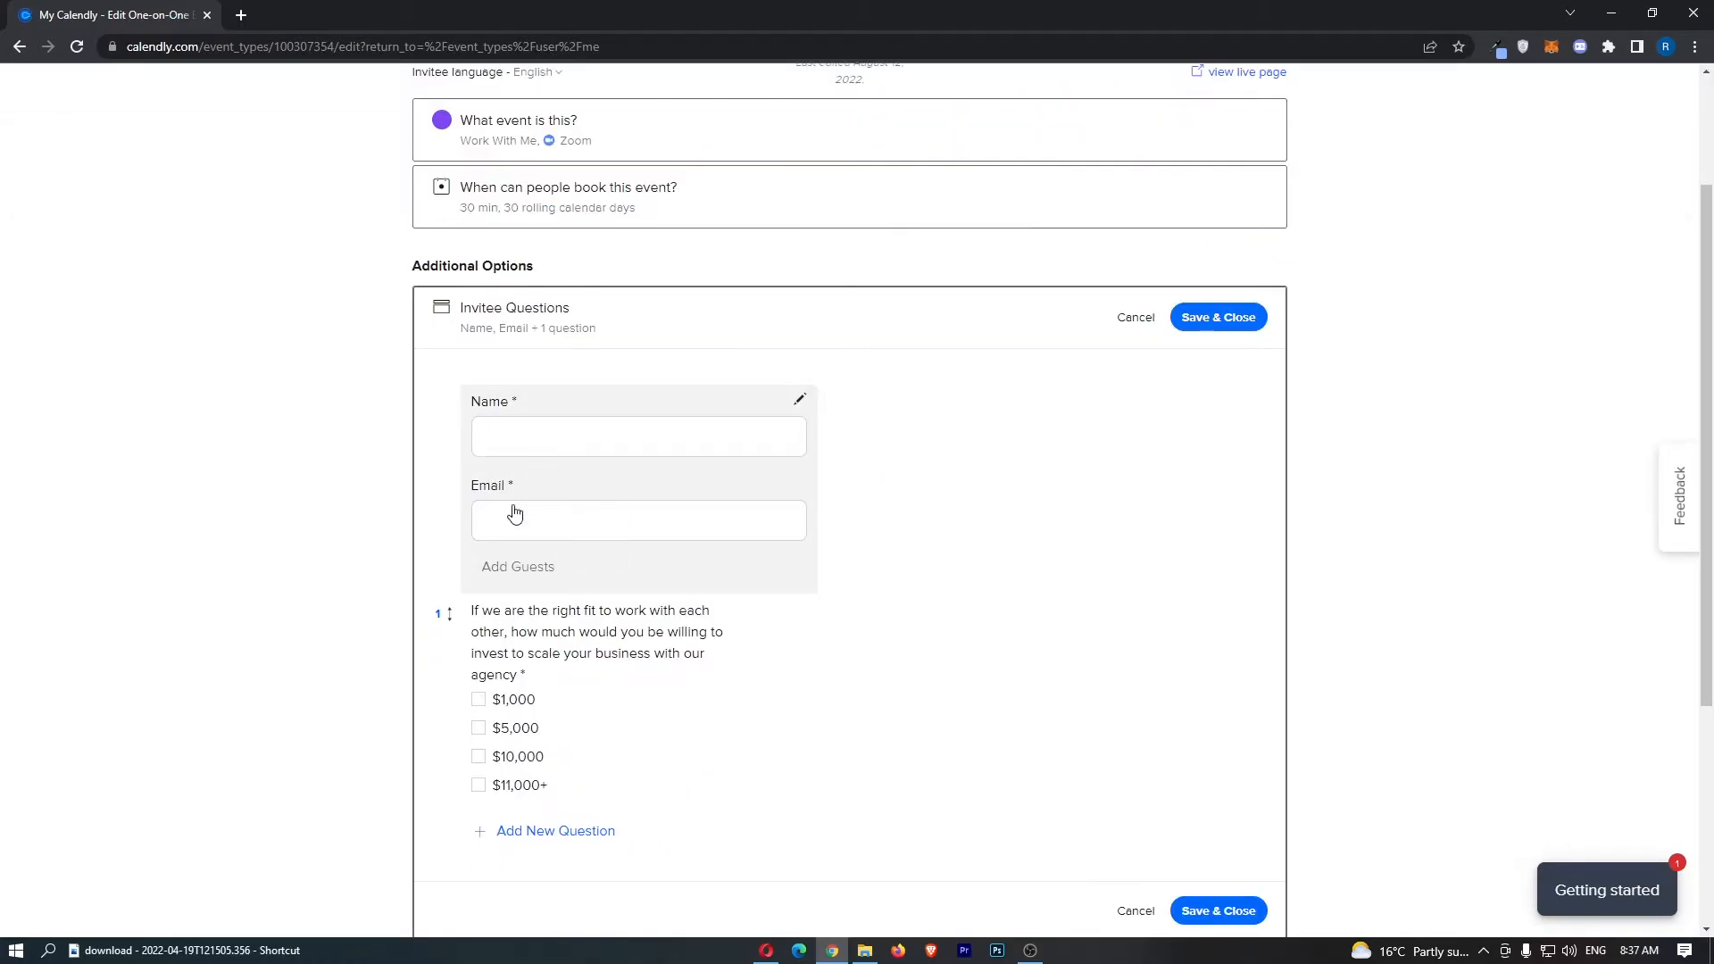
pyautogui.scroll(-3)
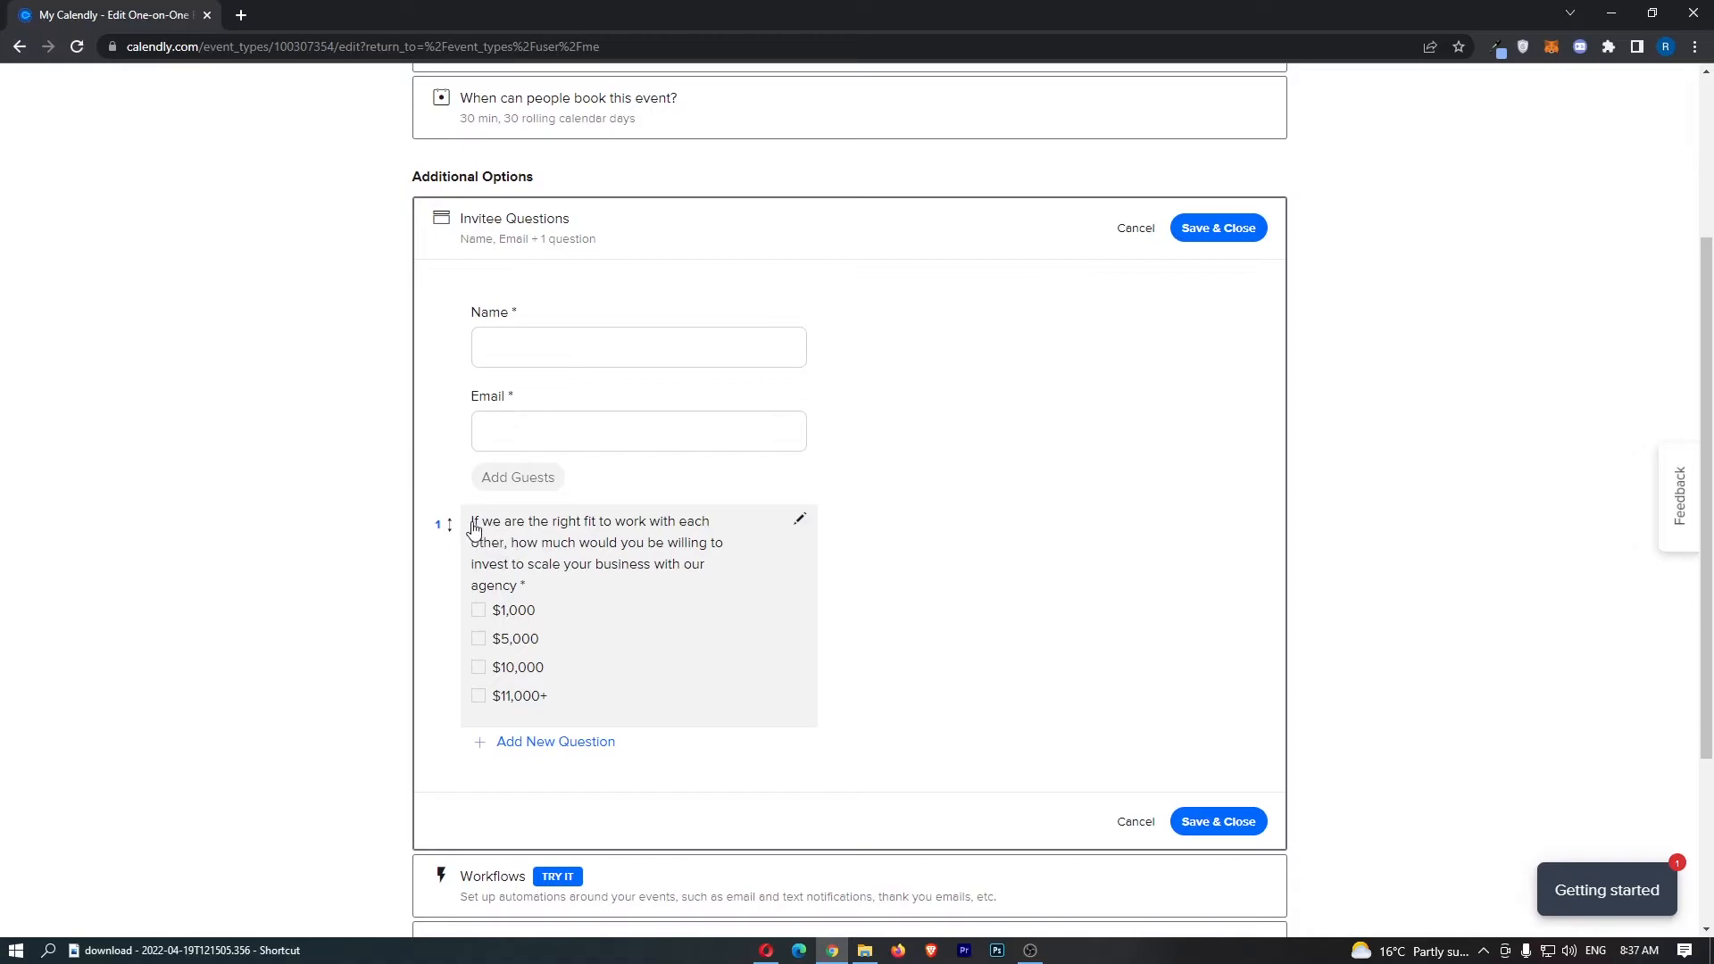
pyautogui.moveTo(662, 593)
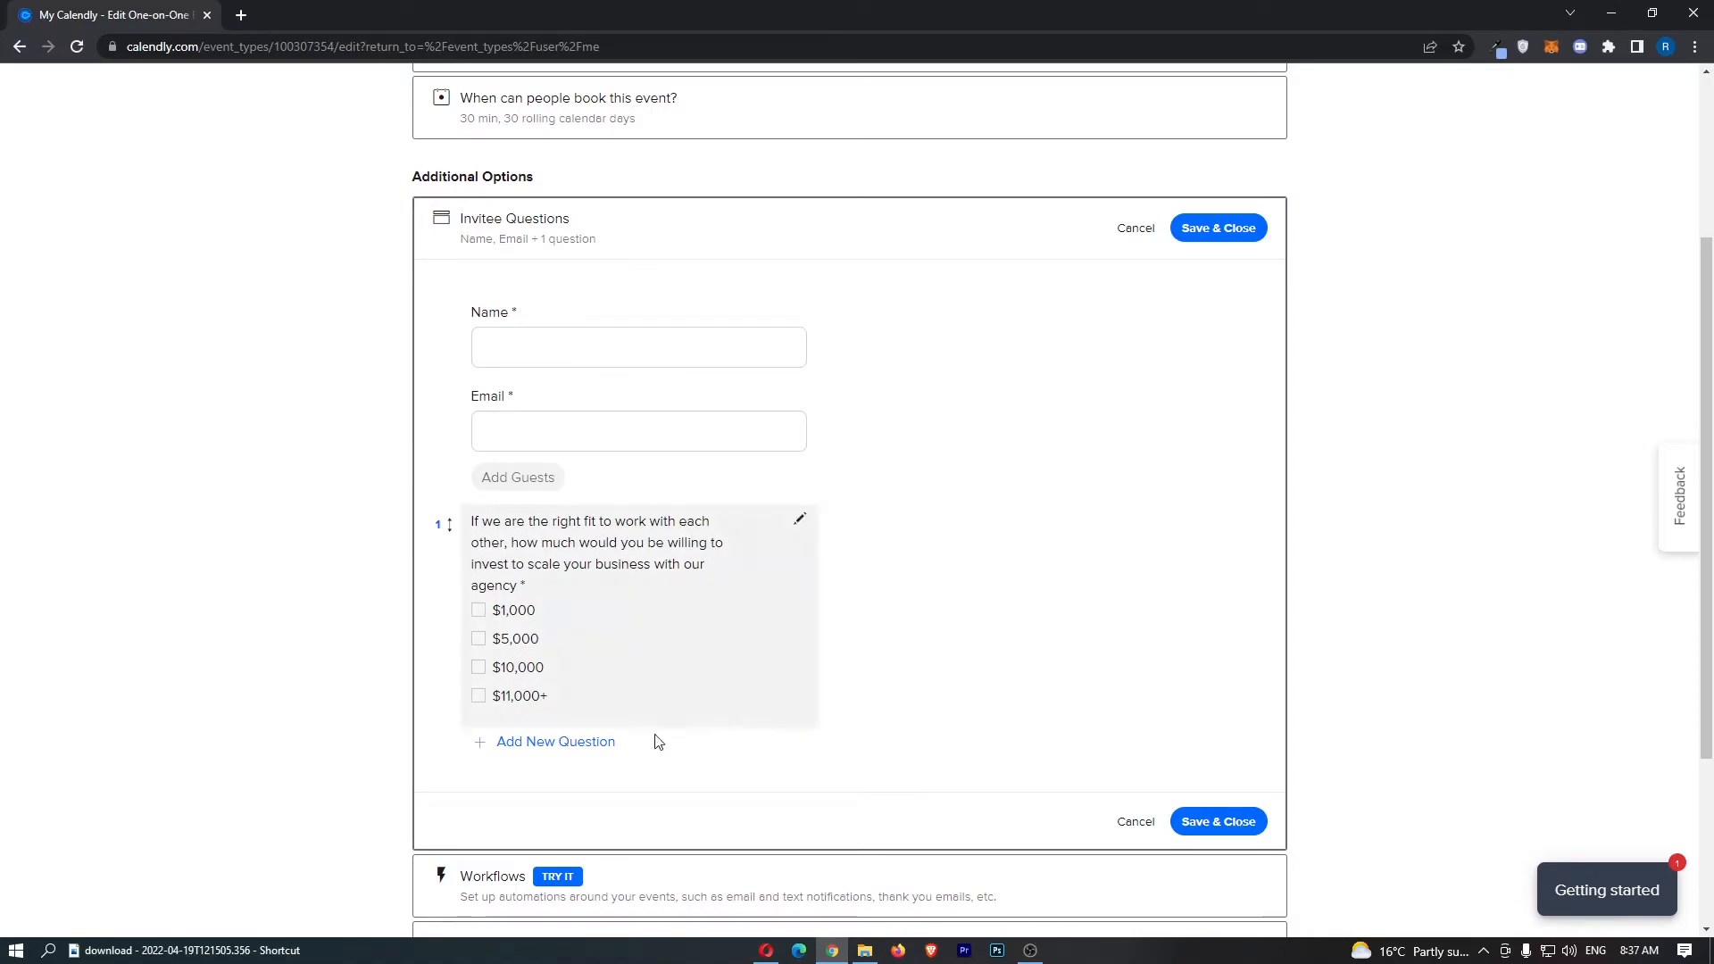
# Add the question 'Are you subscribed to finance strike?' with a Checkboxes answer type
pyautogui.click(556, 742)
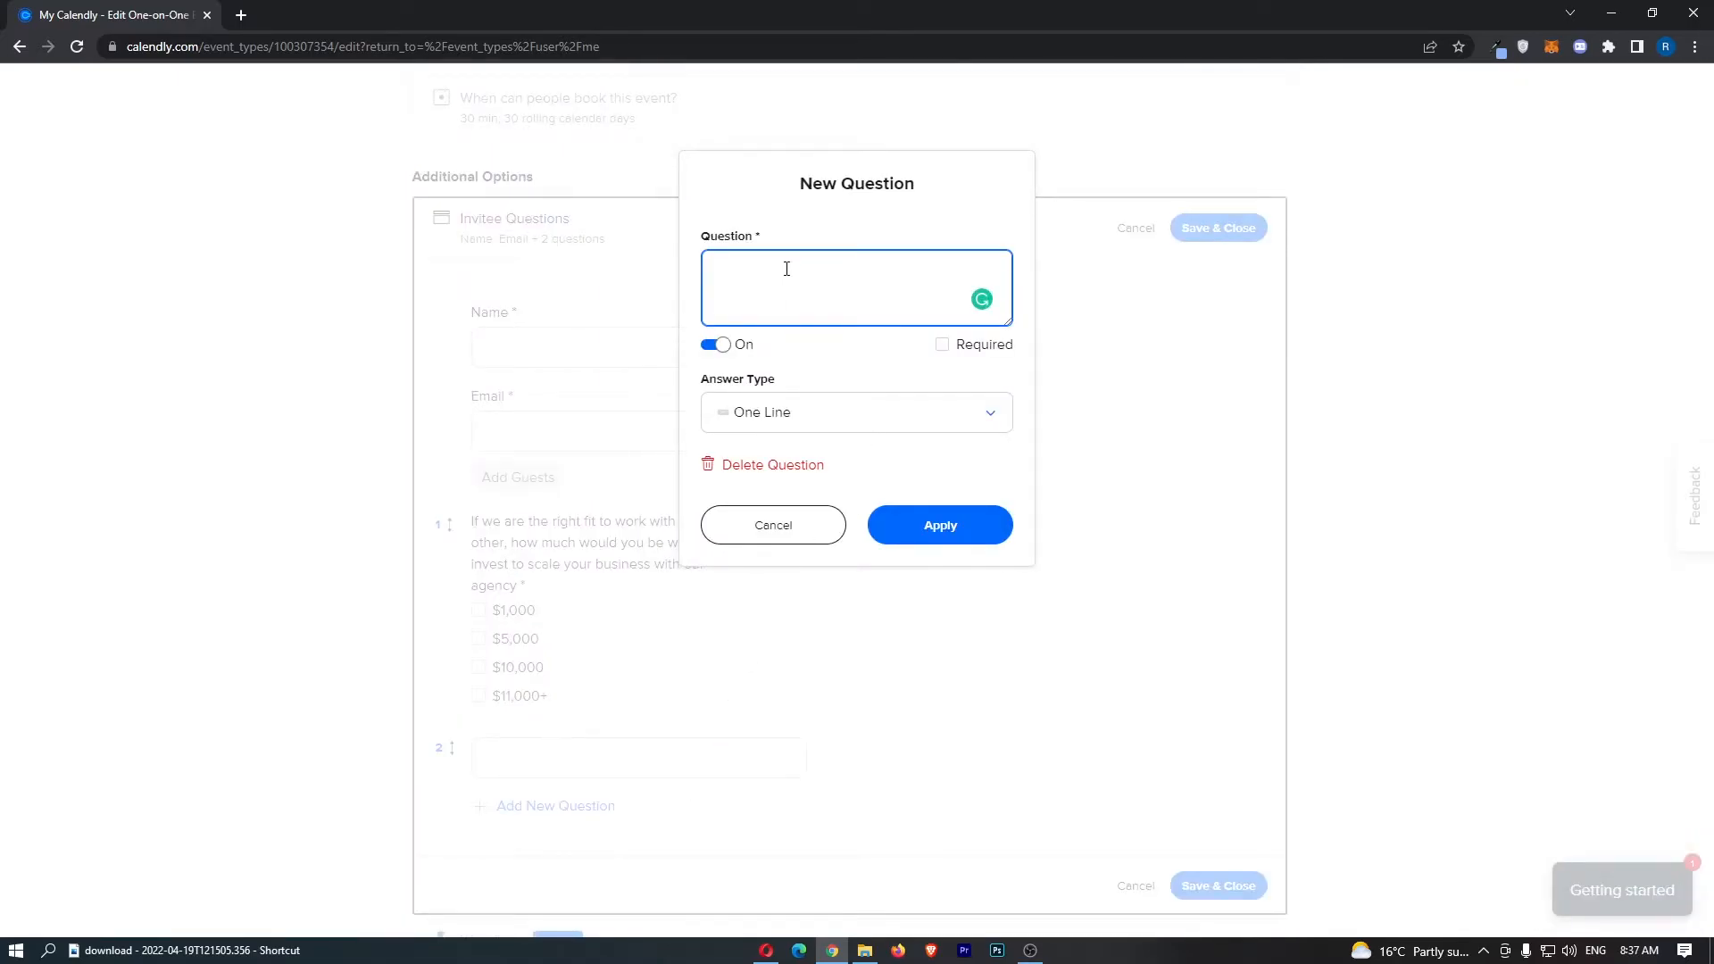
pyautogui.write('Are you')
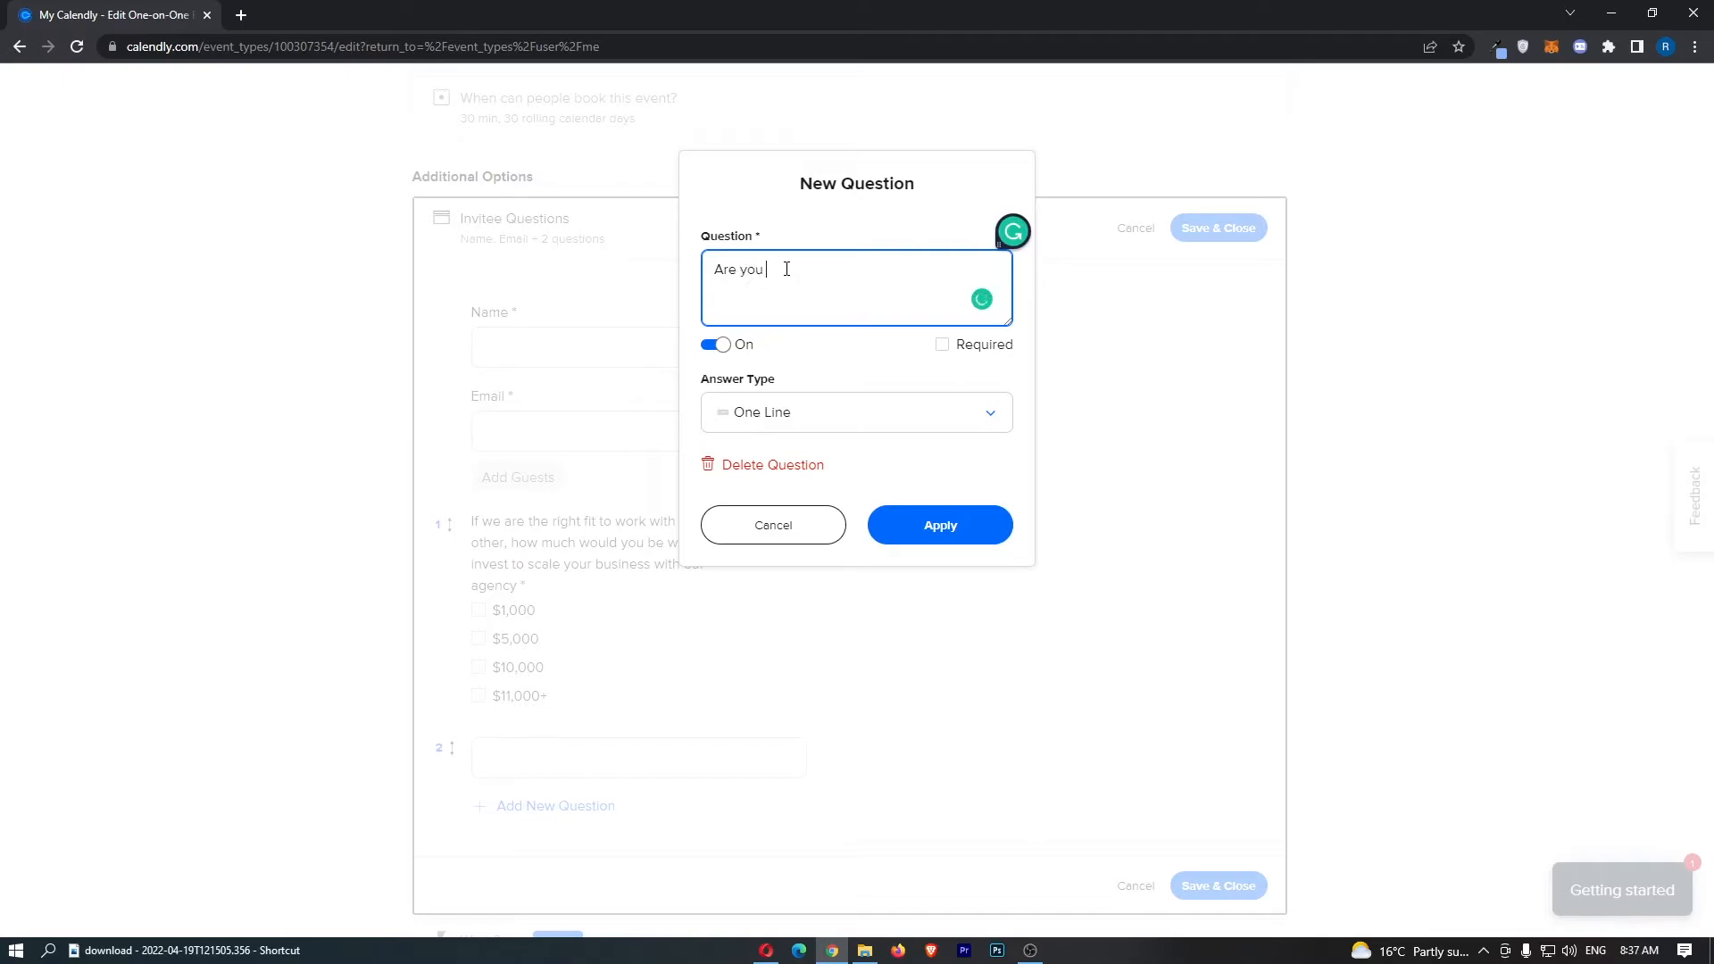
pyautogui.write('subscribed to finance strike?')
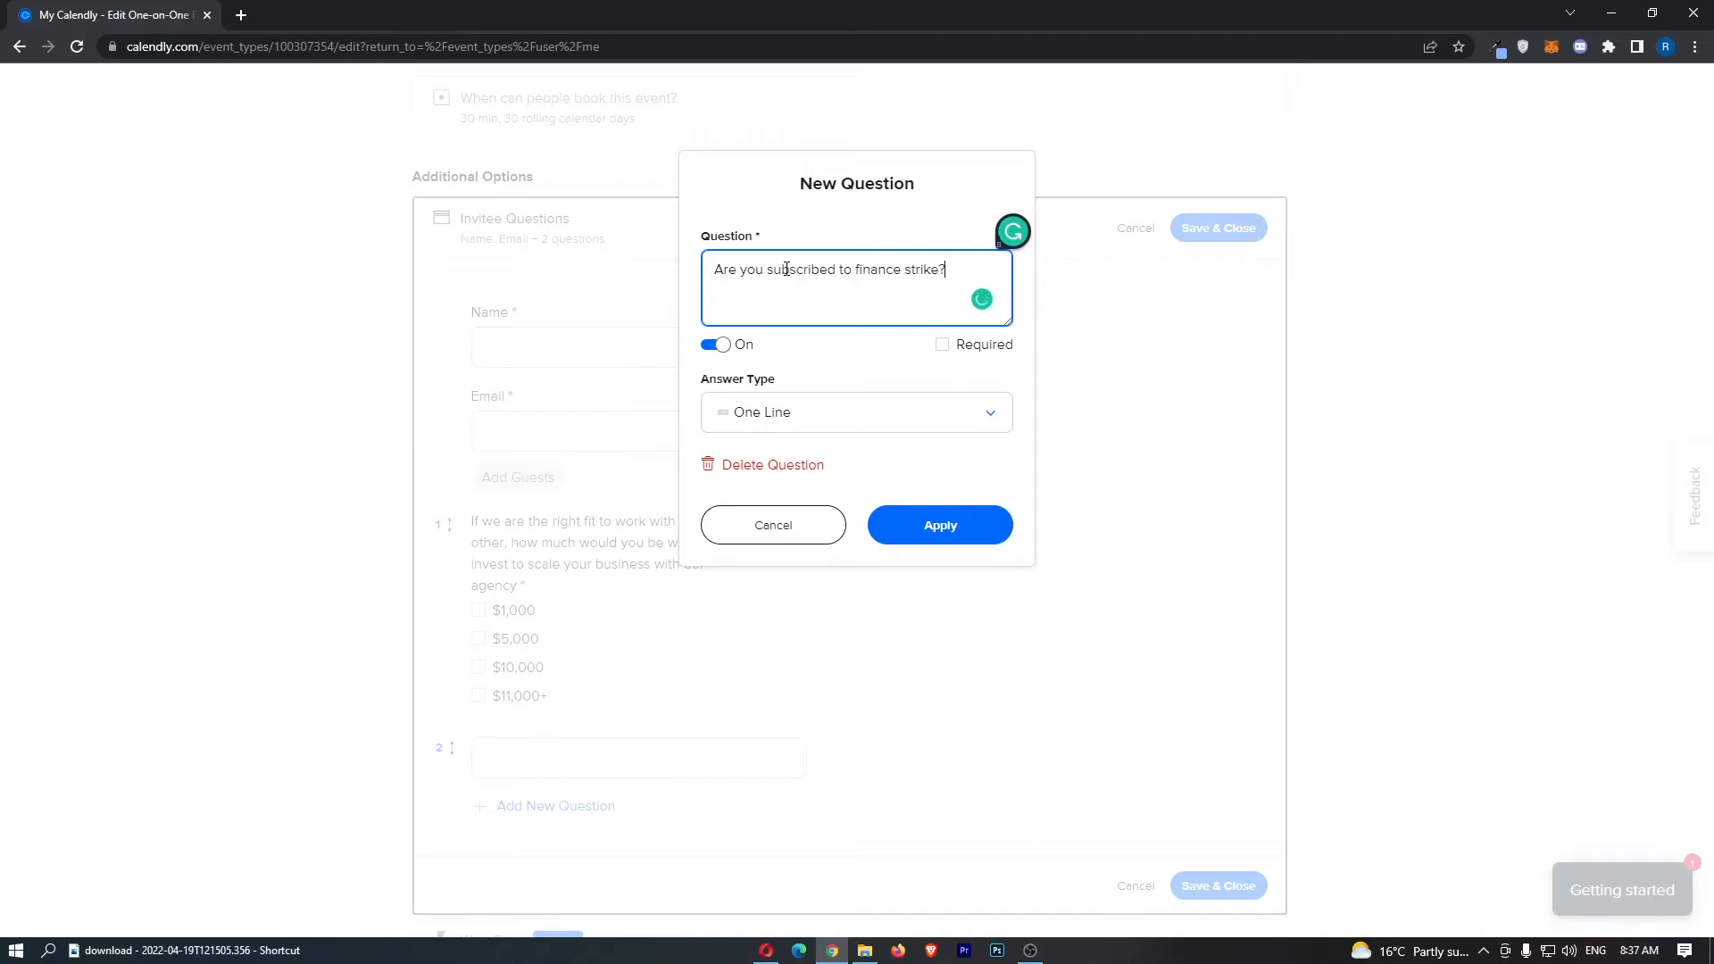
pyautogui.click(856, 413)
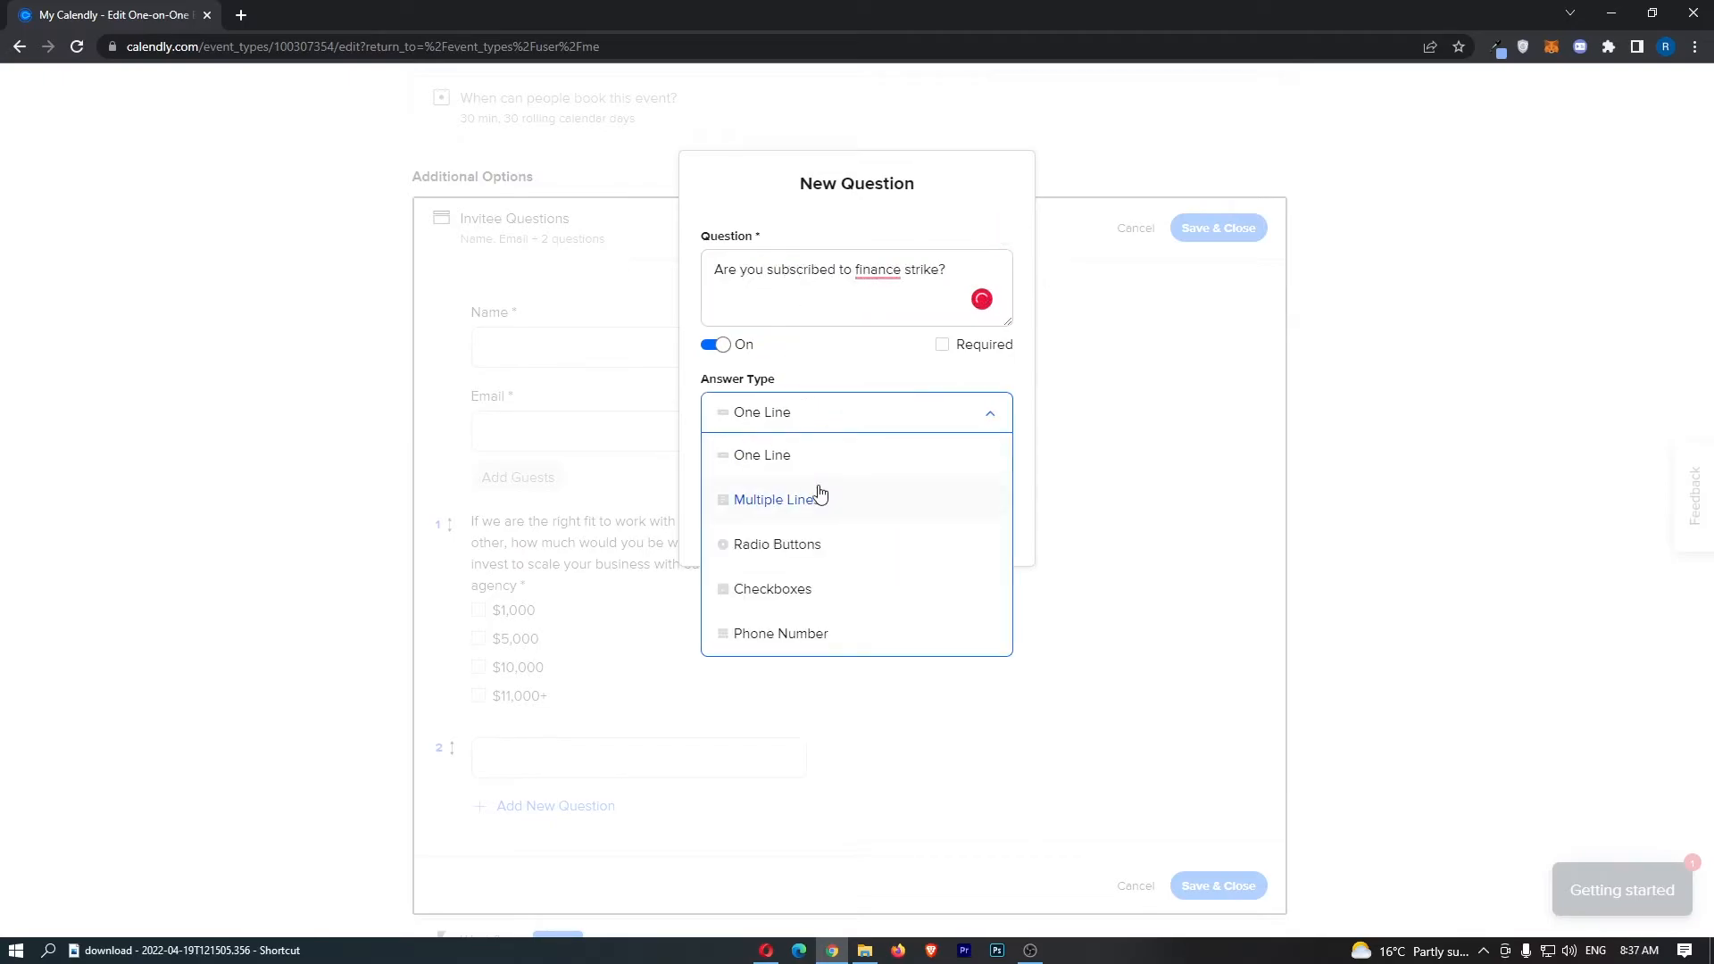
pyautogui.click(775, 499)
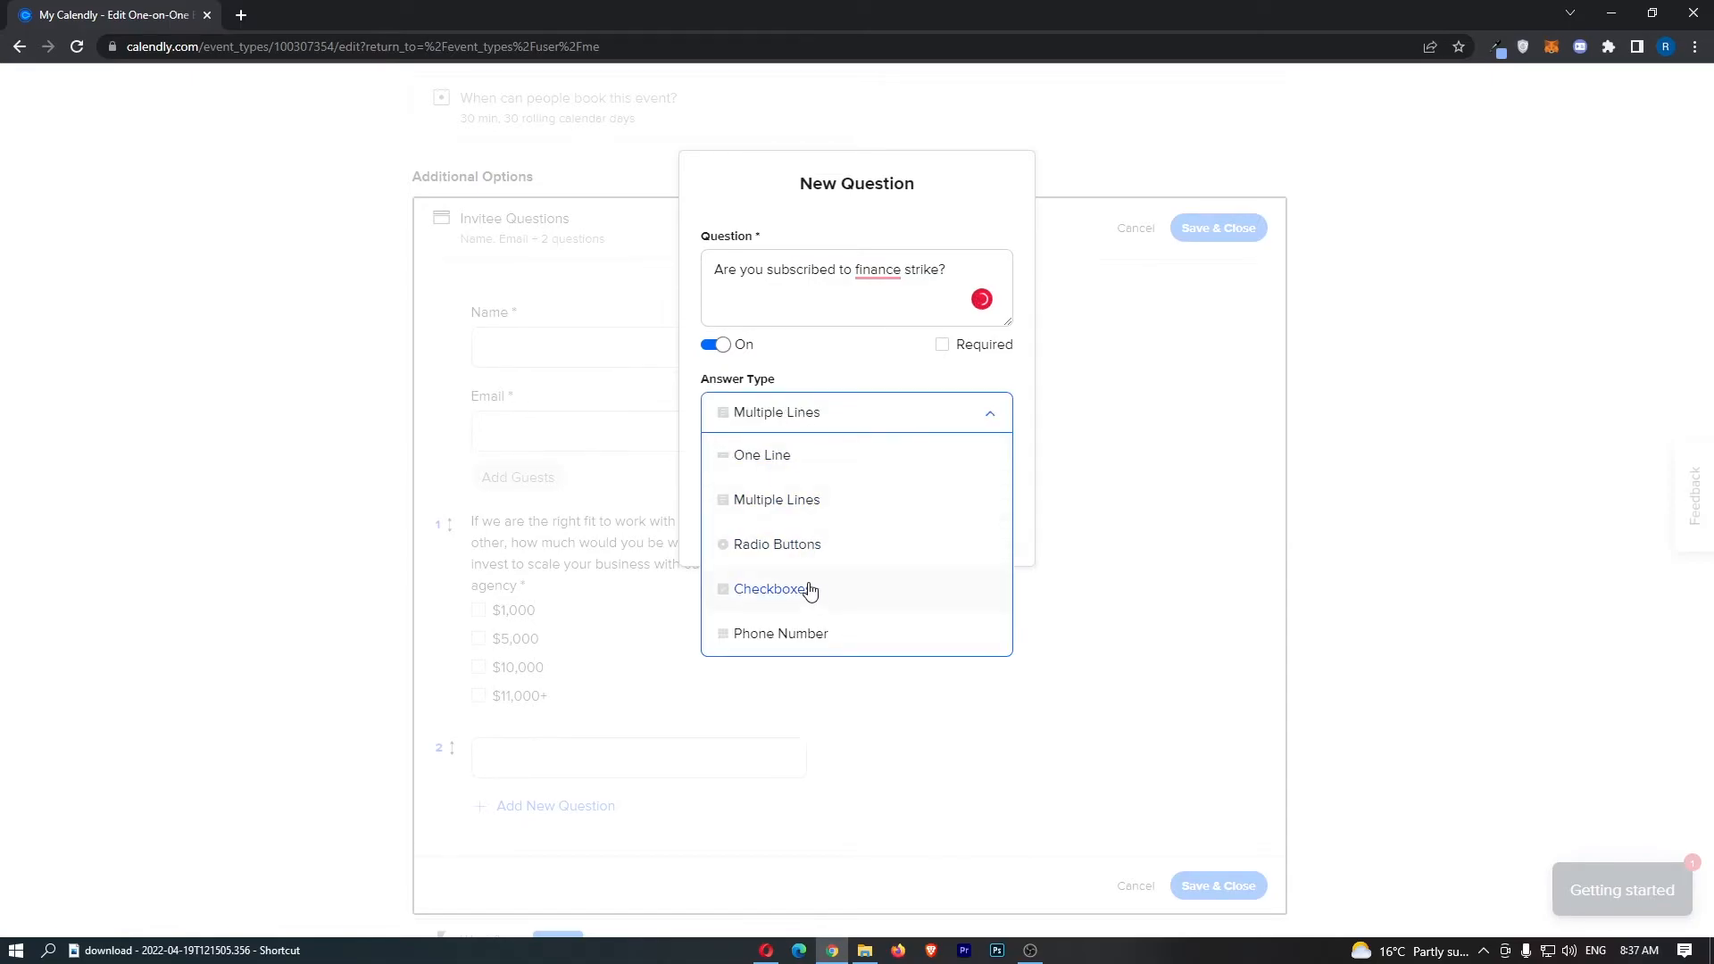
pyautogui.click(767, 590)
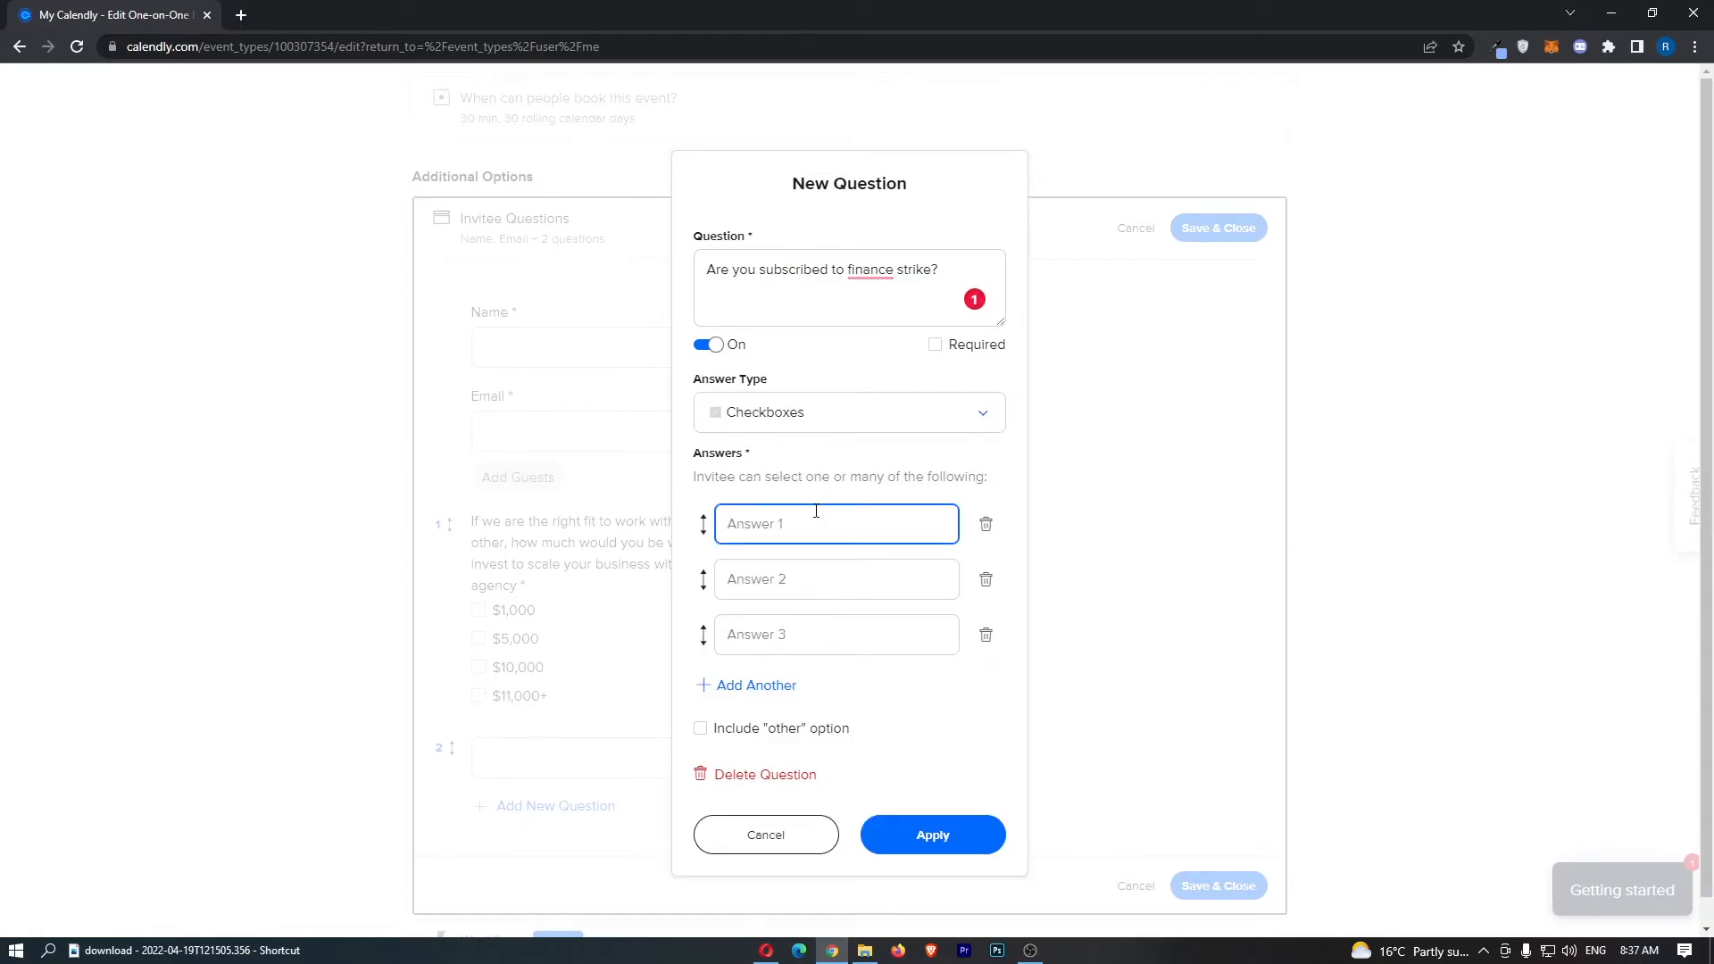
# Enter answers Yes, No and 'I should really do it now!' and apply the question
pyautogui.click(836, 634)
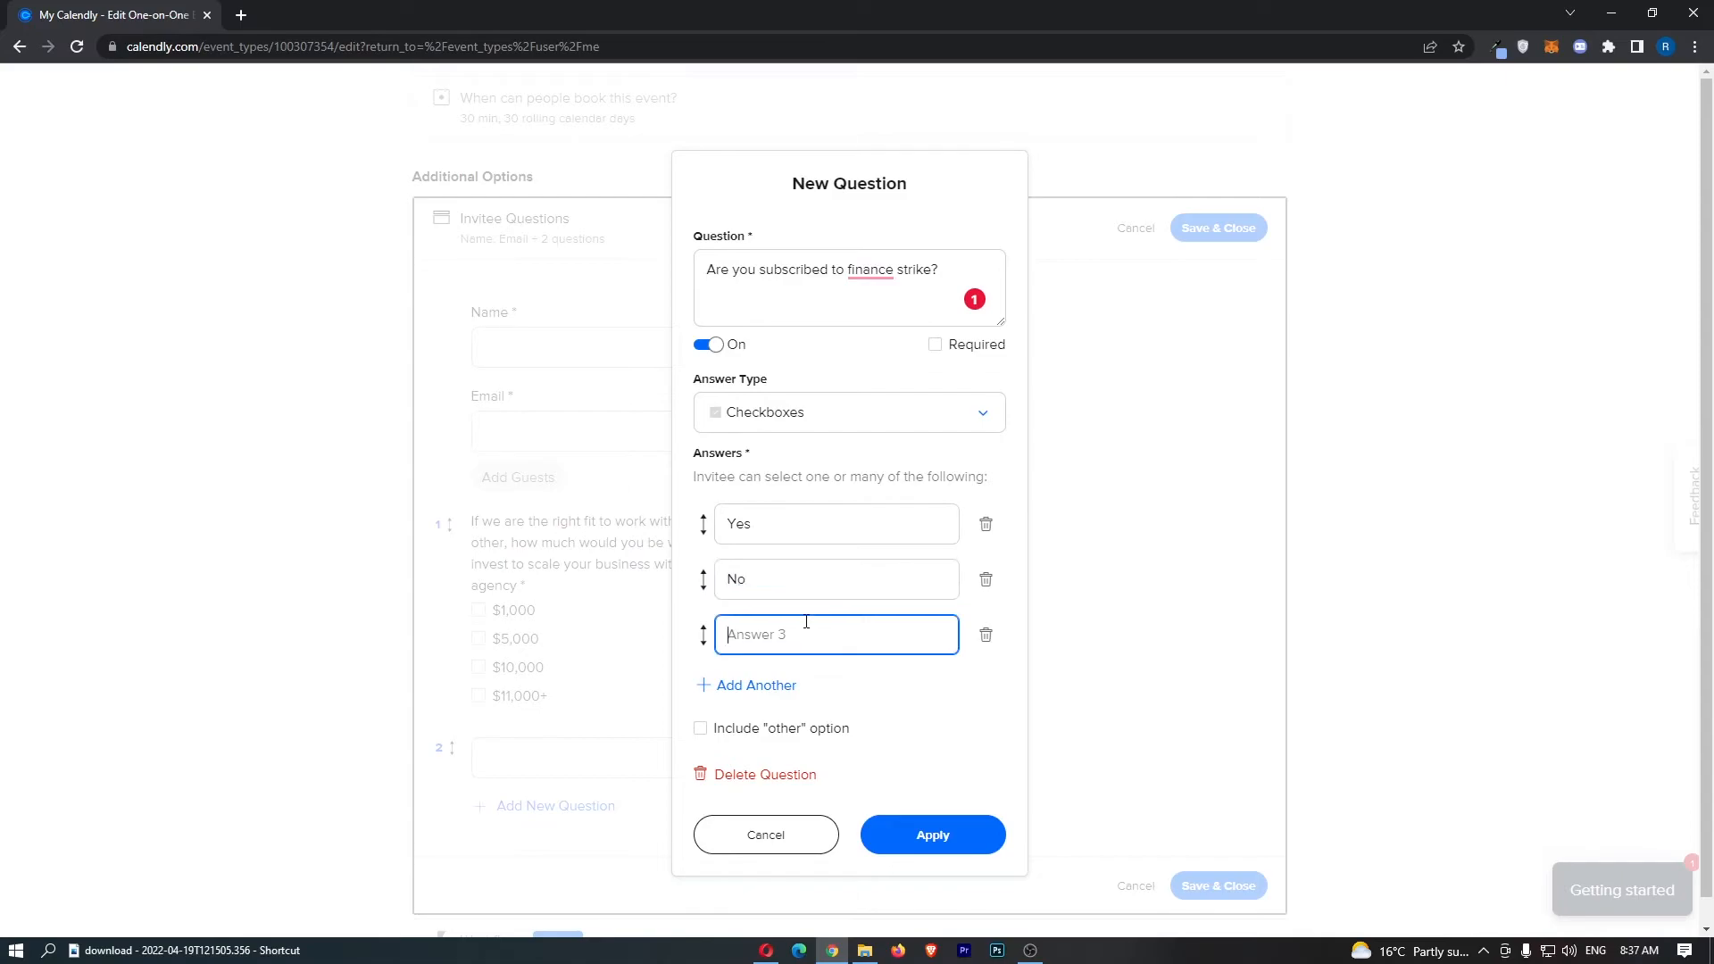
pyautogui.write('I should really do')
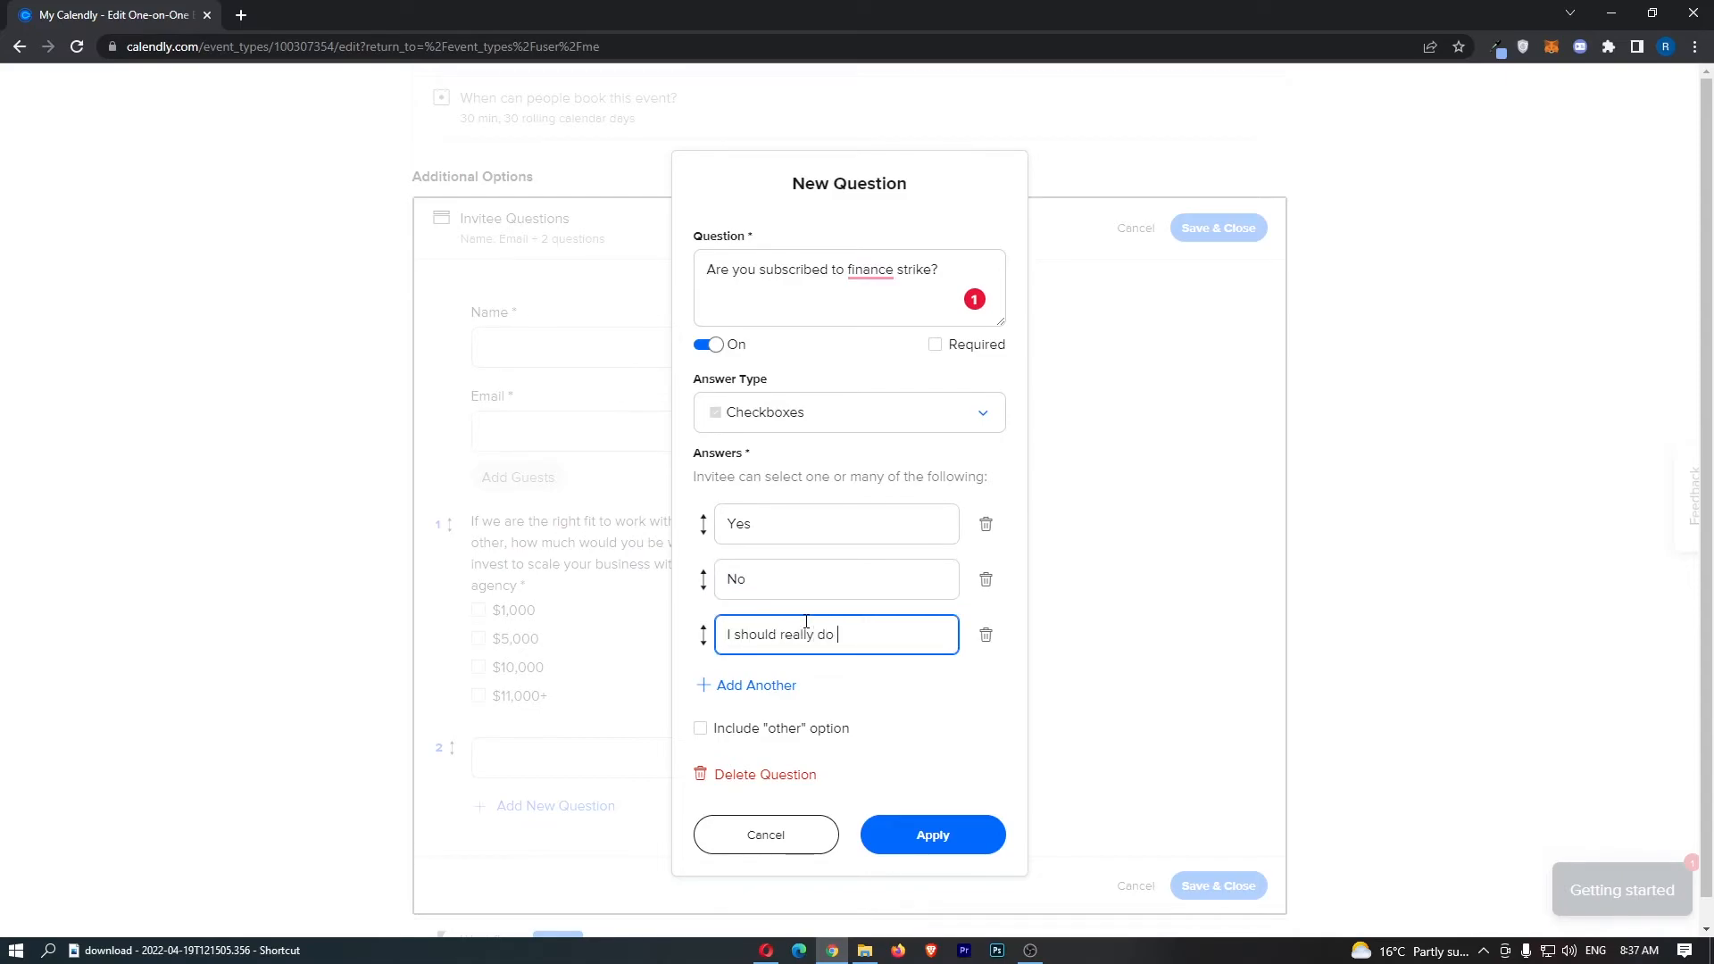
pyautogui.write('it now!')
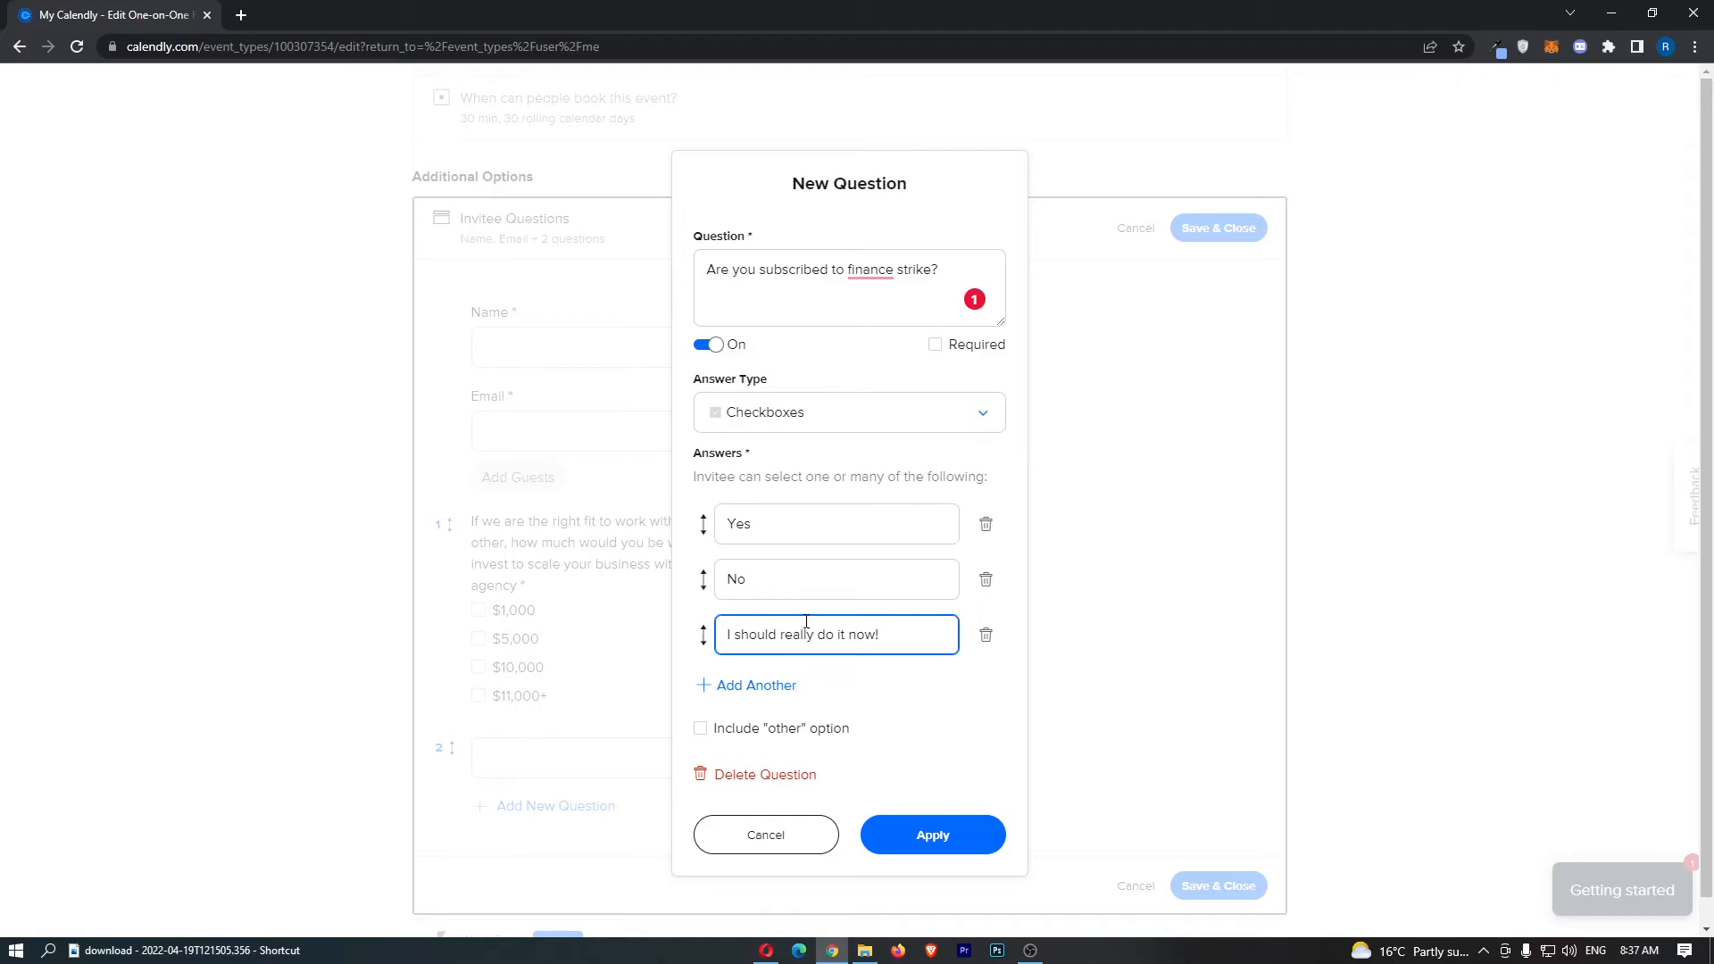
pyautogui.click(932, 835)
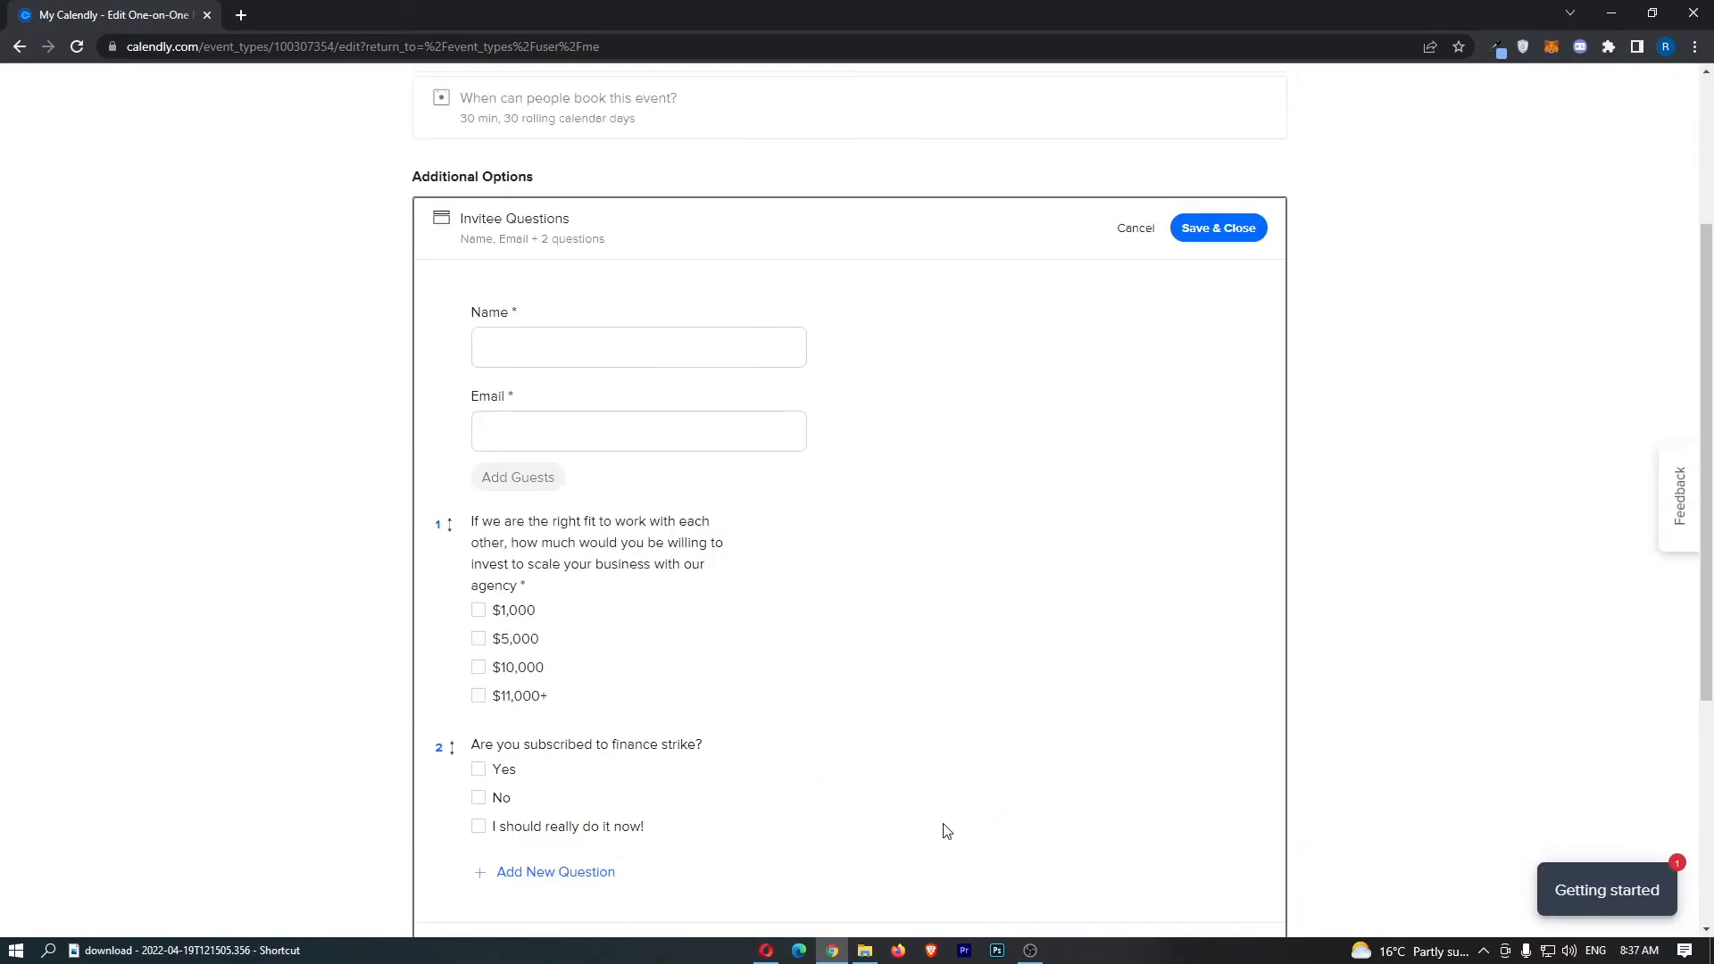
# Edit the finance strike subscription question, tick Required, and apply
pyautogui.scroll(-3)
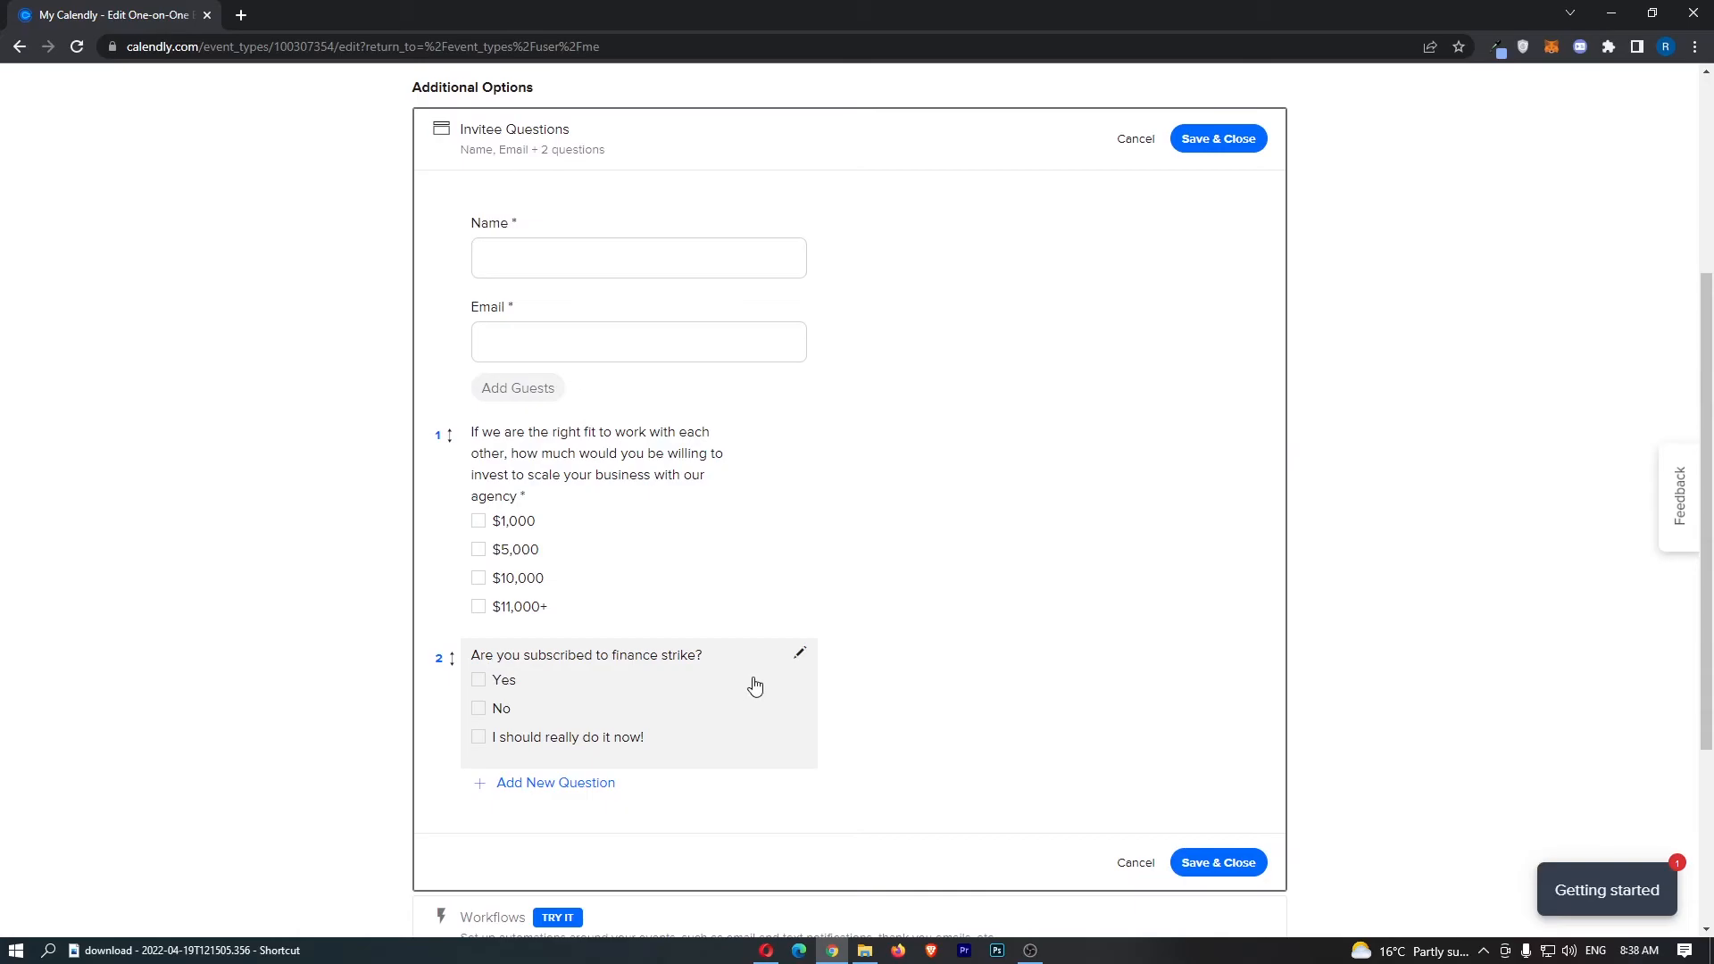
pyautogui.click(800, 652)
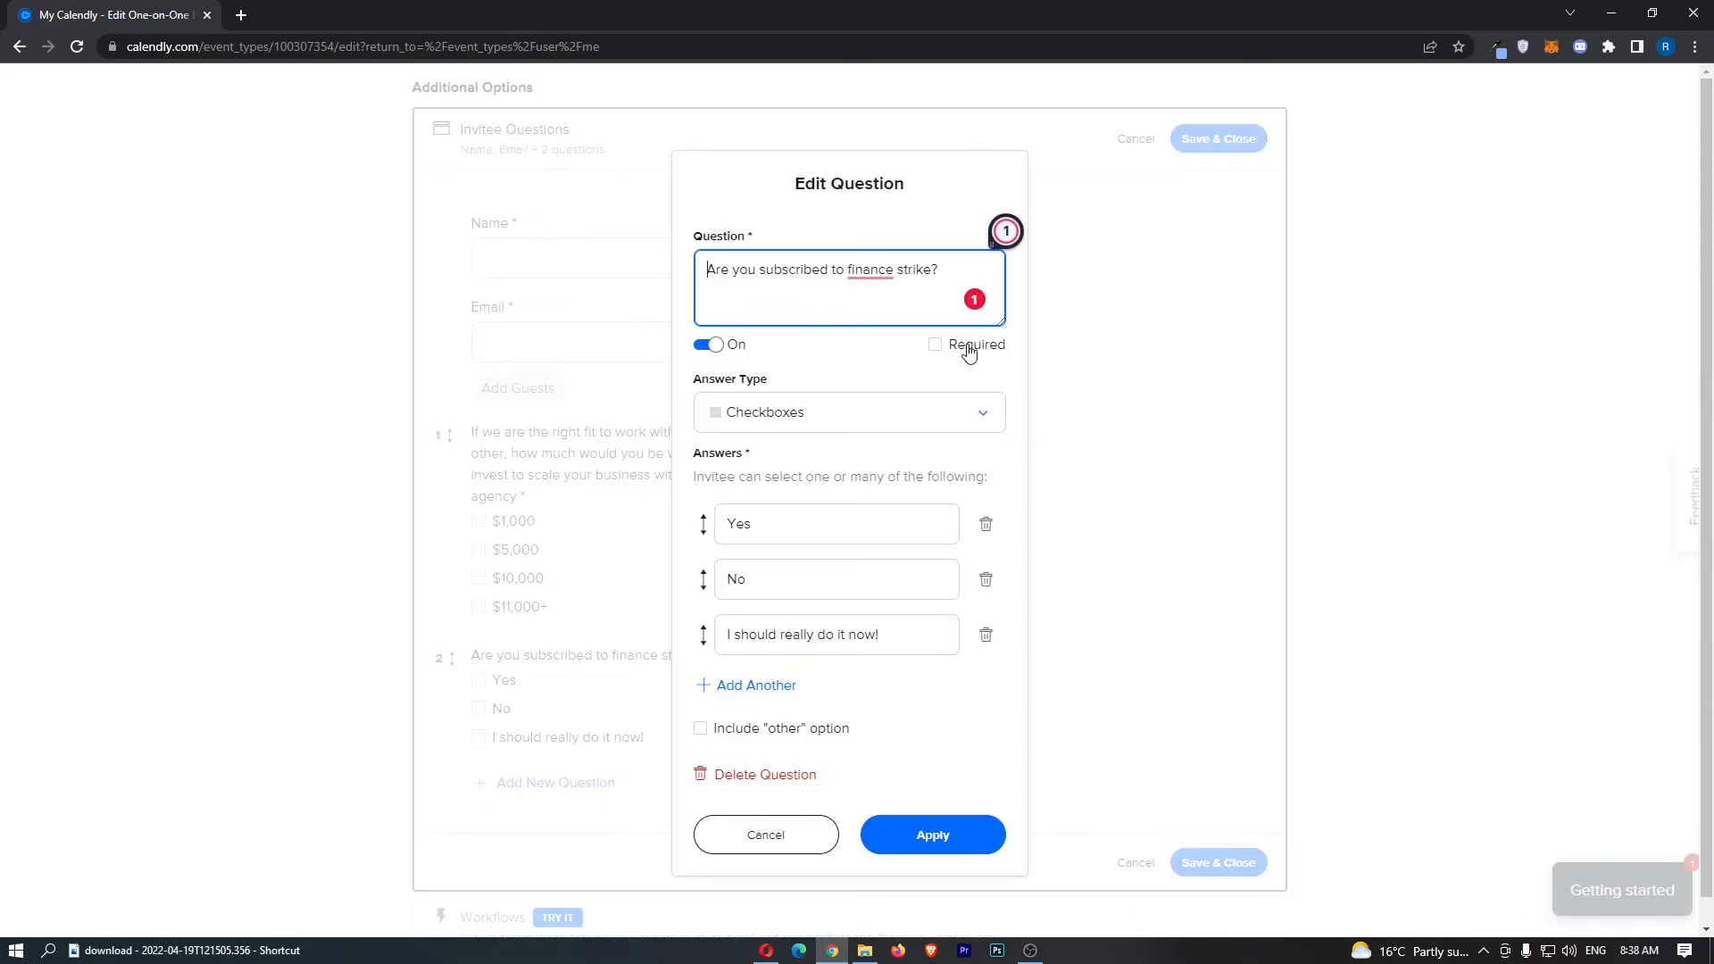
pyautogui.moveTo(990, 358)
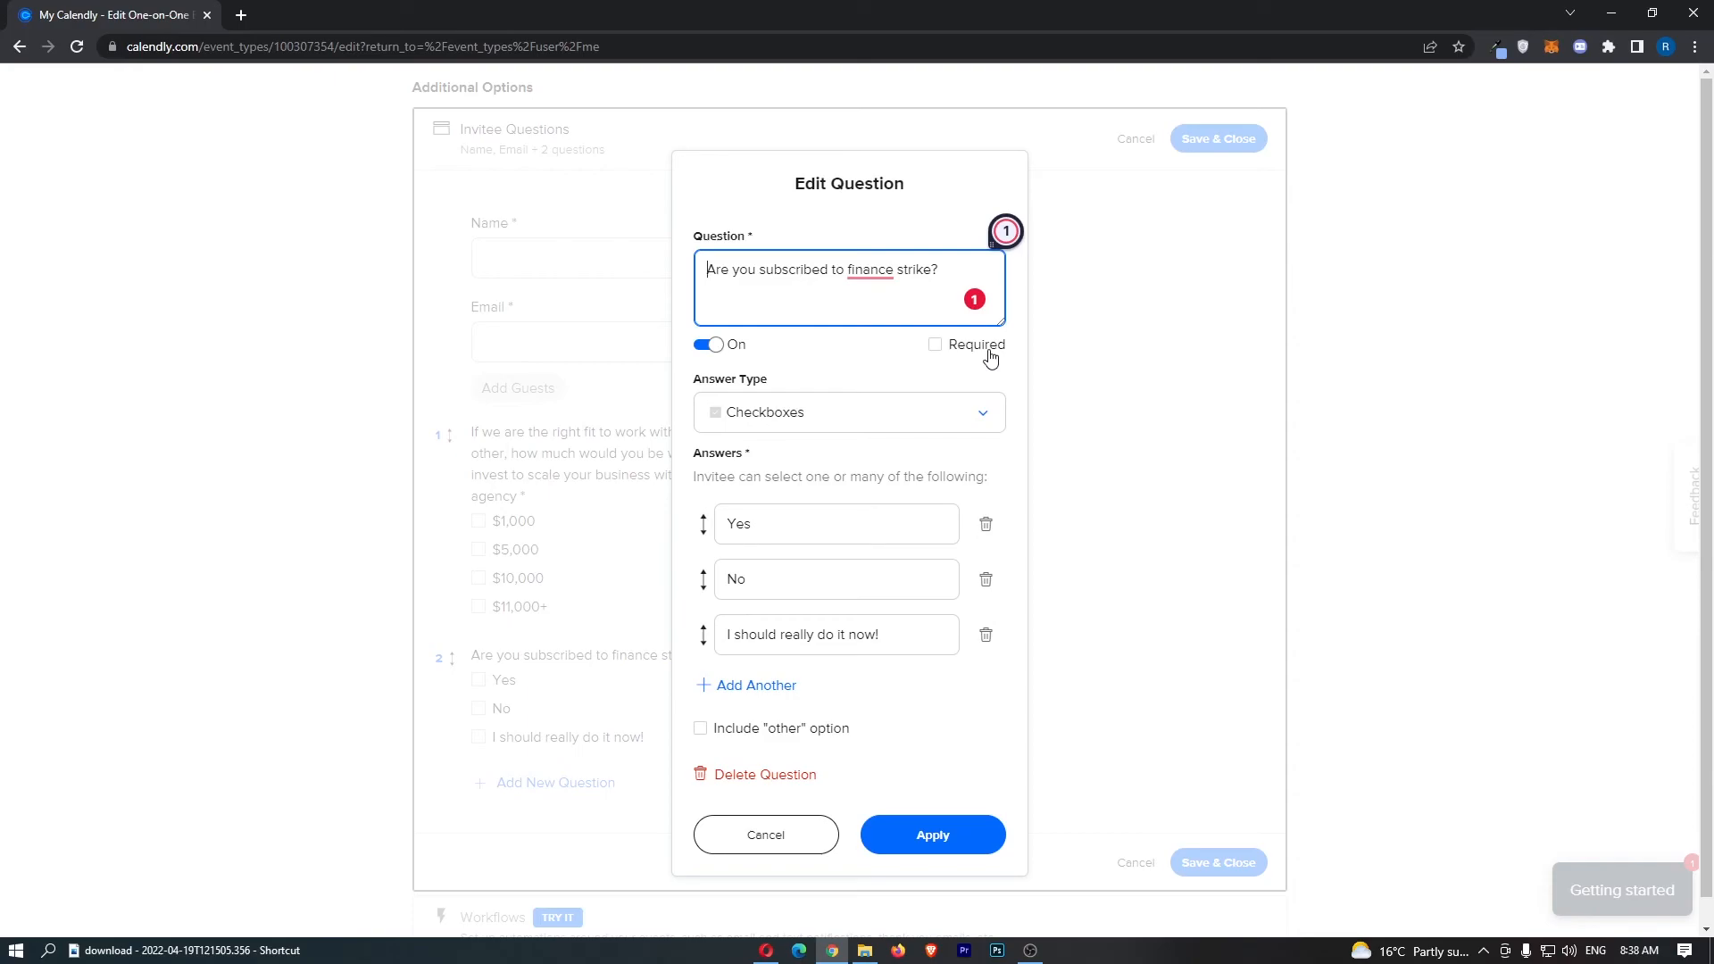
pyautogui.click(932, 835)
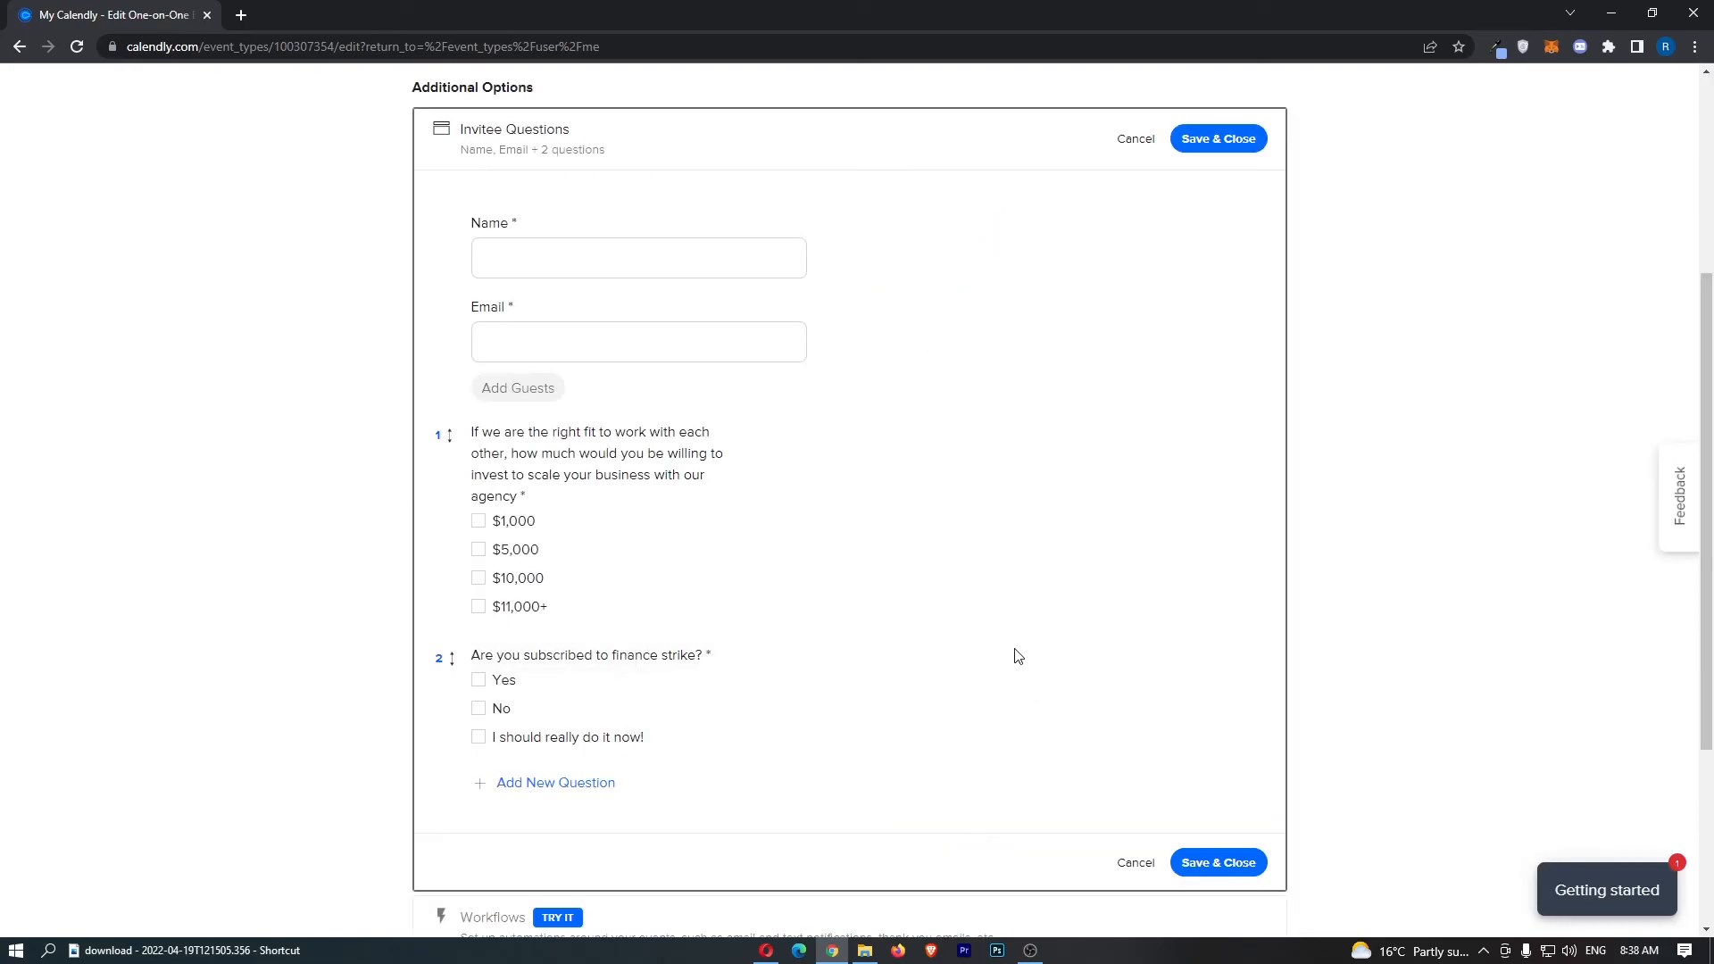
pyautogui.moveTo(1245, 132)
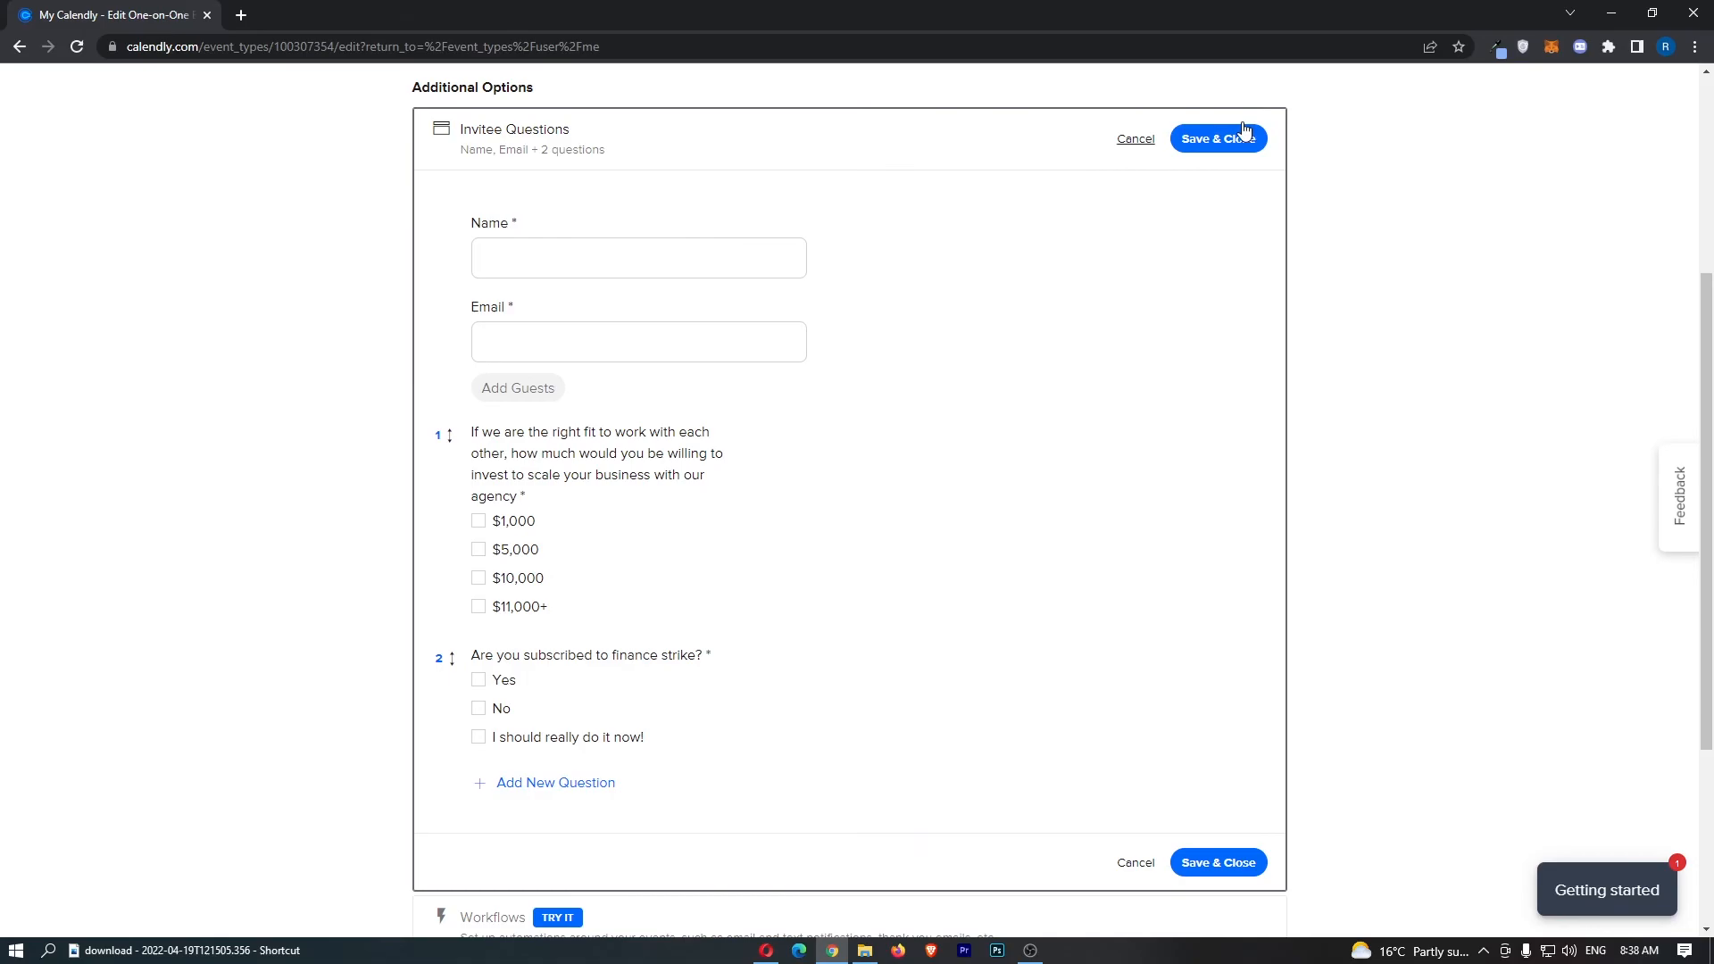
# Save & Close the Invitee Questions section, now with two questions
pyautogui.click(1217, 138)
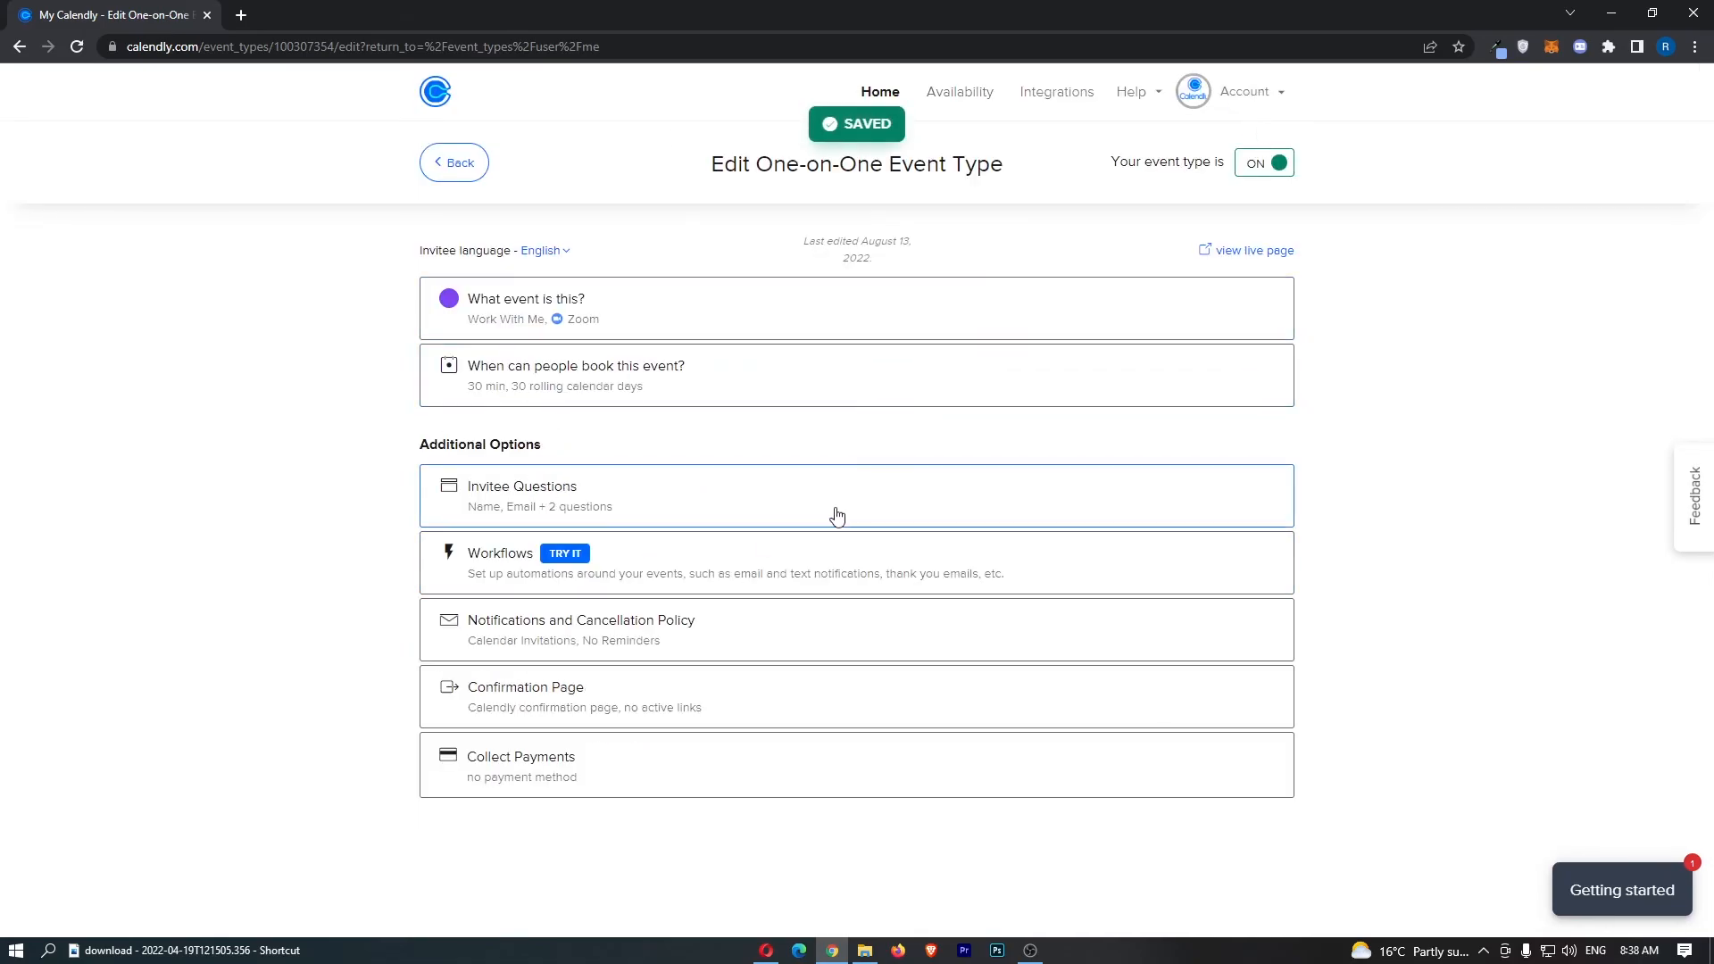